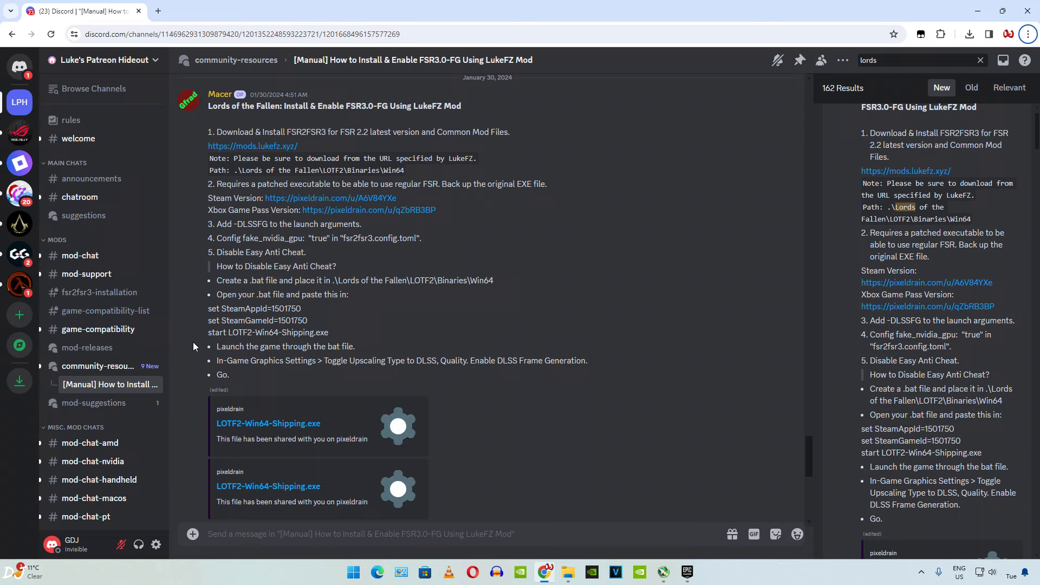
{"action": "mouse_move", "coordinate": [285, 189]}
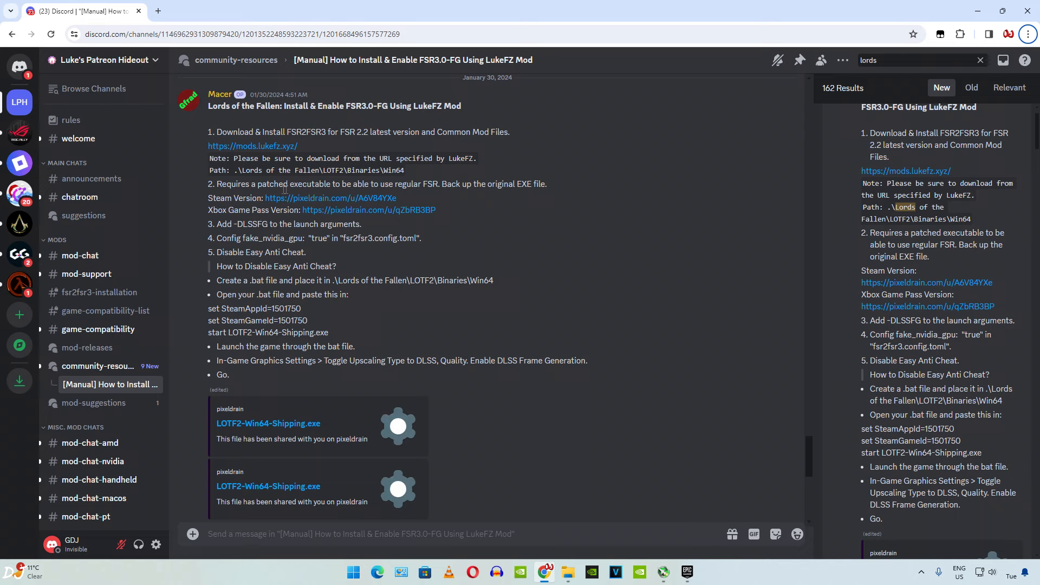
{"action": "mouse_move", "coordinate": [342, 194]}
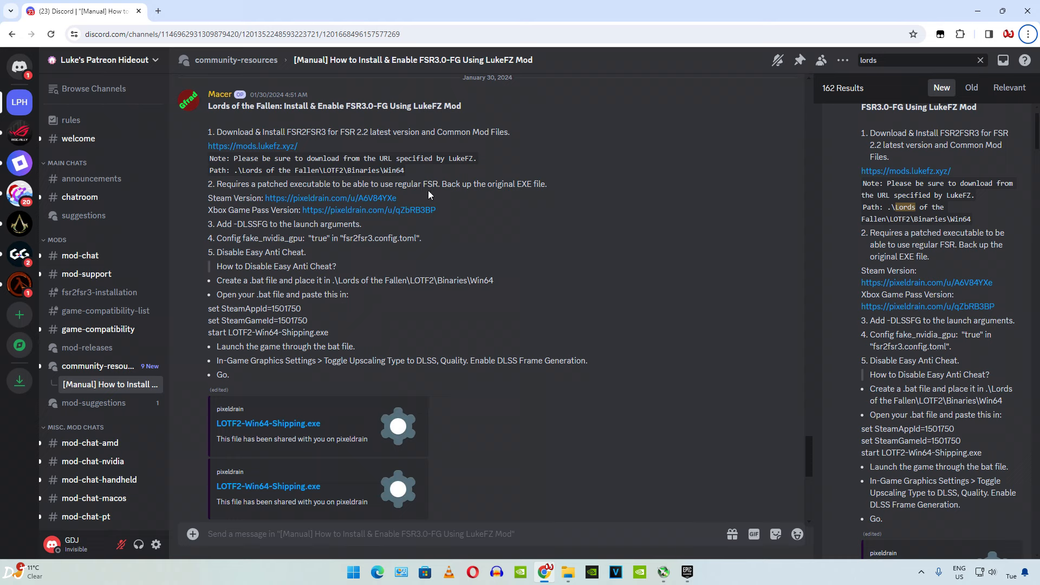
{"action": "mouse_move", "coordinate": [247, 206]}
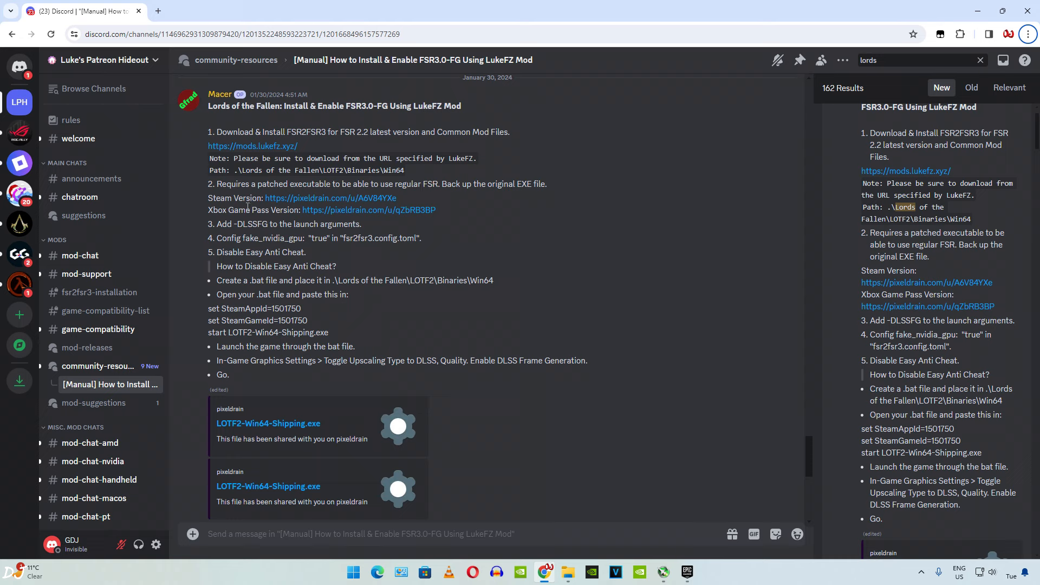
{"action": "mouse_move", "coordinate": [329, 219]}
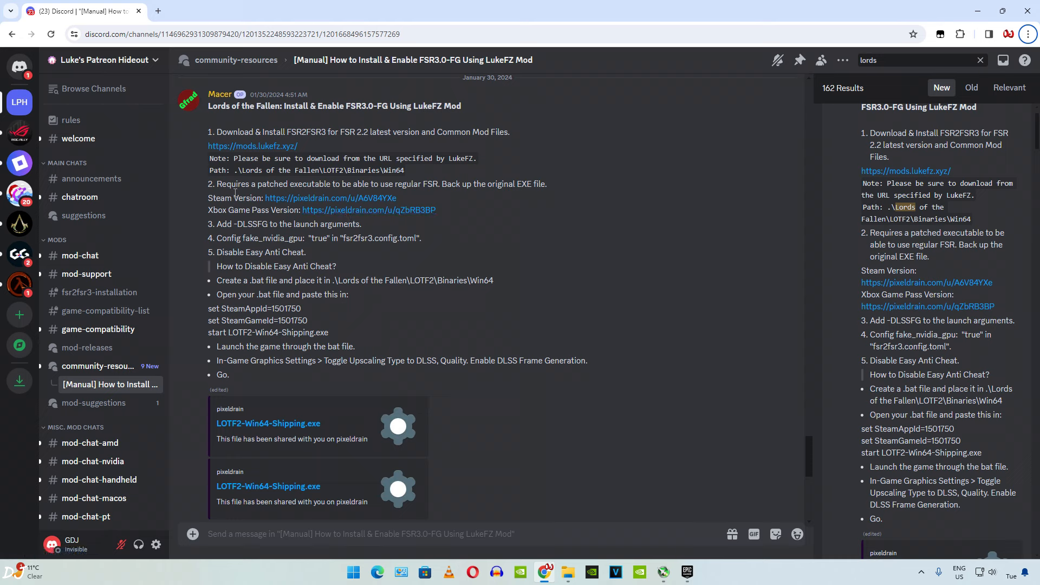
{"action": "mouse_move", "coordinate": [369, 210]}
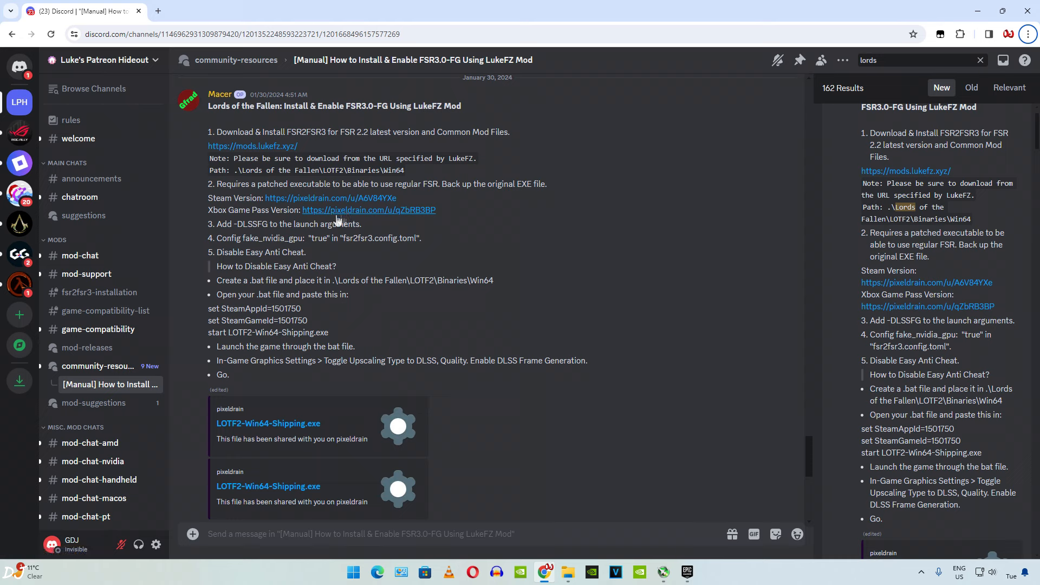
{"action": "mouse_move", "coordinate": [461, 213]}
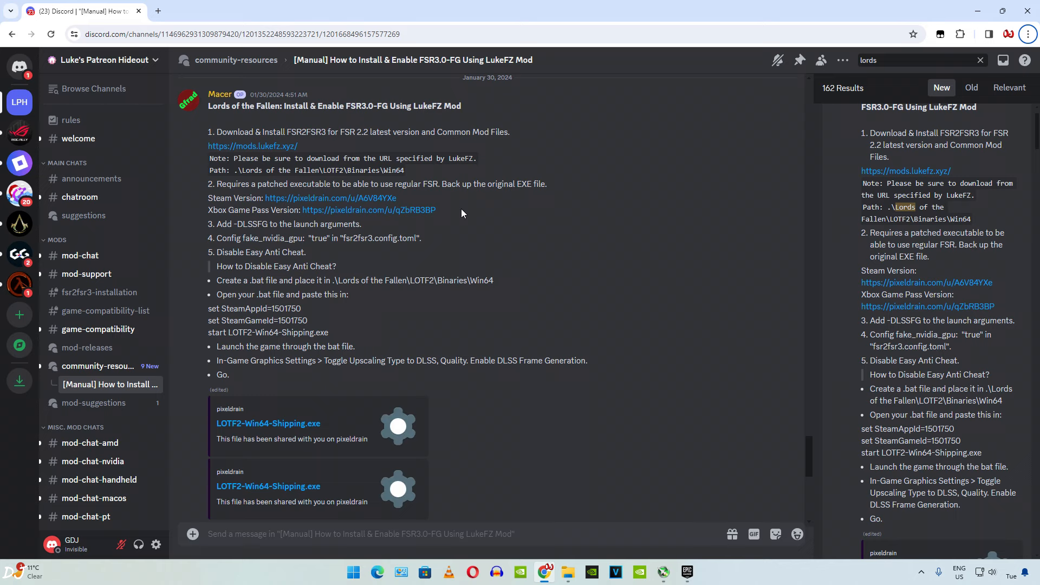
{"action": "mouse_move", "coordinate": [253, 228]}
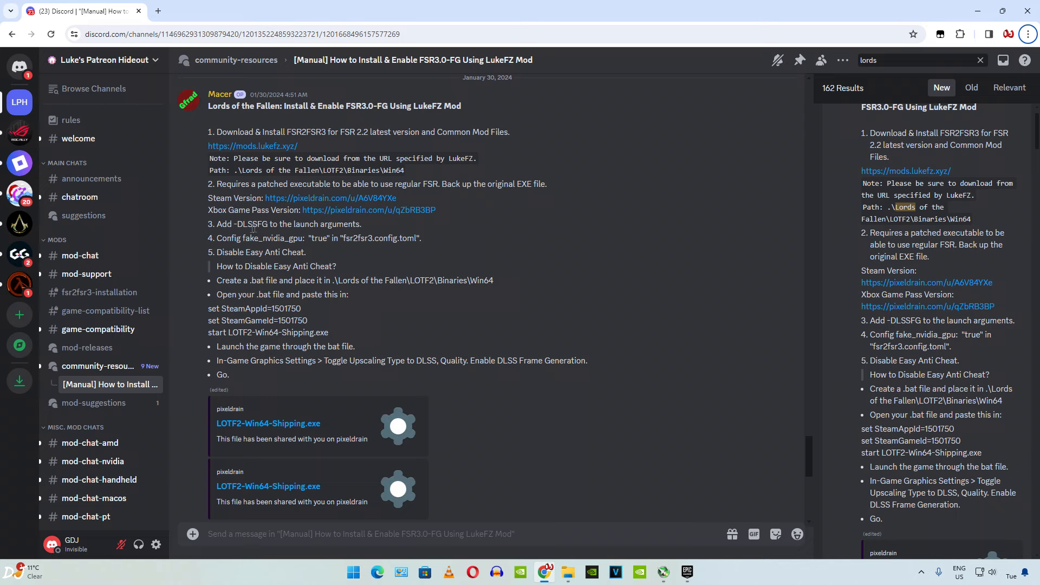
{"action": "mouse_move", "coordinate": [429, 266]}
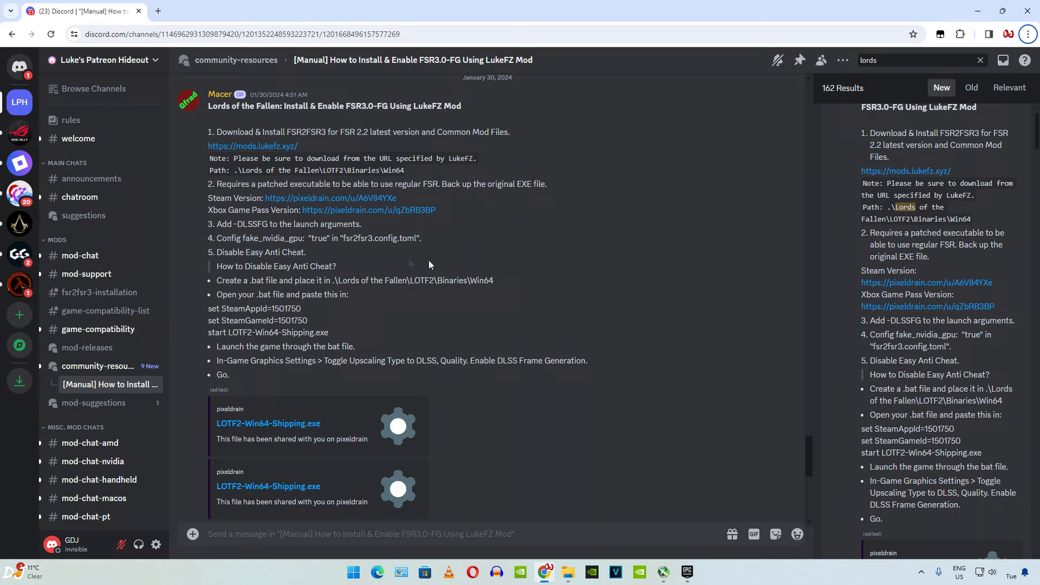
{"action": "mouse_move", "coordinate": [419, 241]}
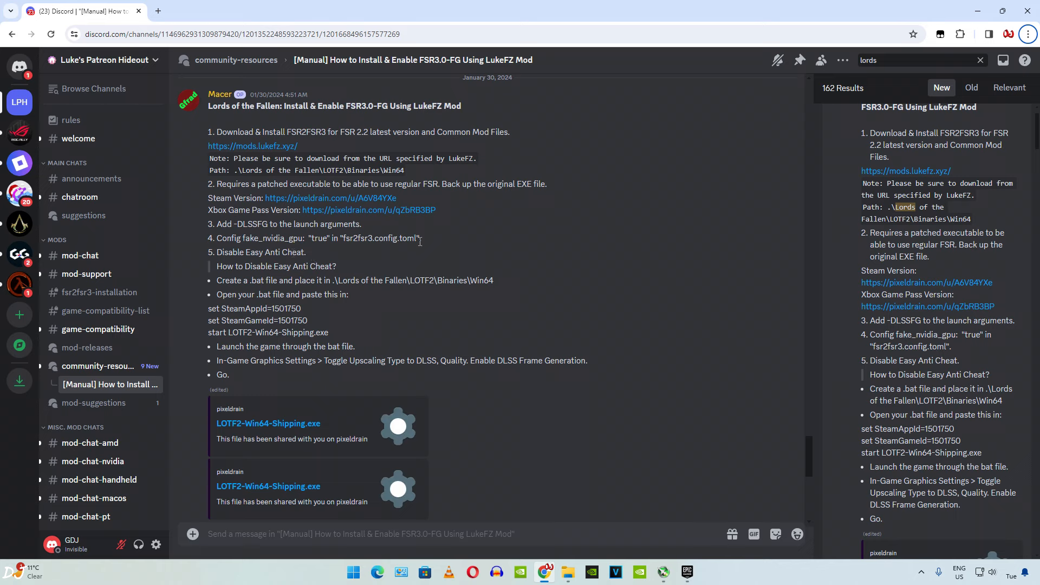
{"action": "mouse_move", "coordinate": [293, 271]}
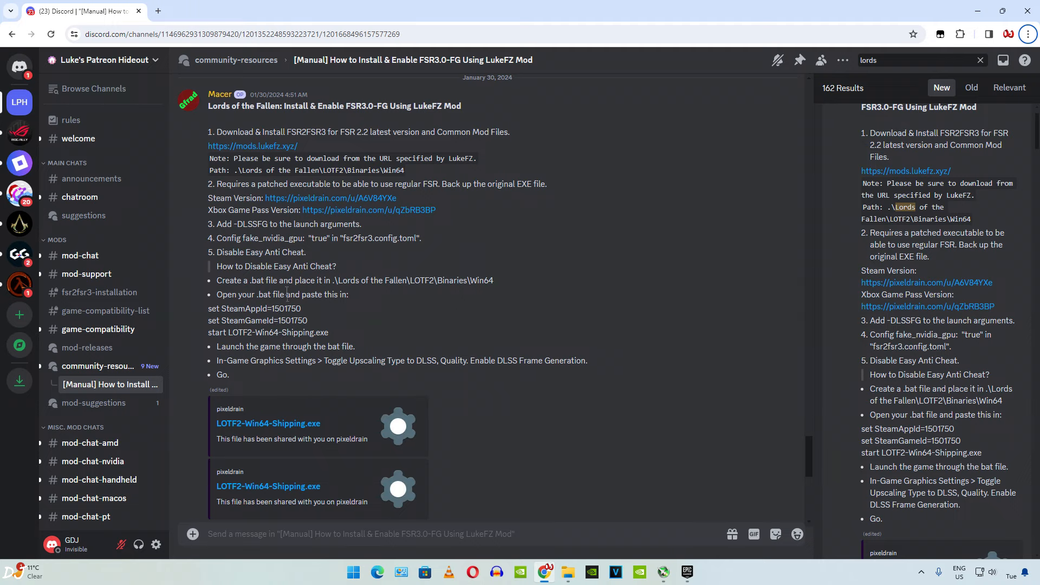
{"action": "mouse_move", "coordinate": [431, 305]}
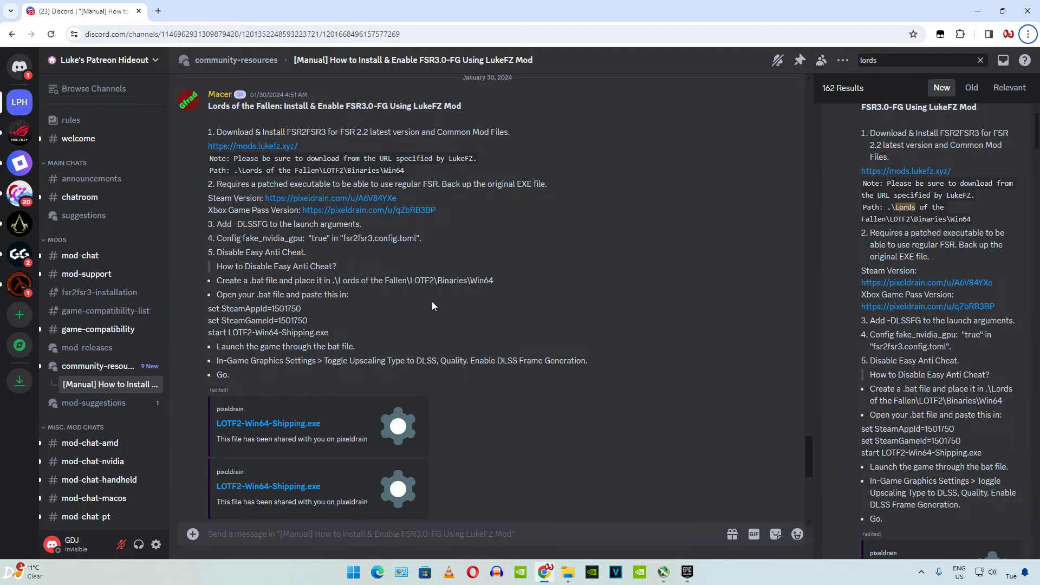
Review Lords of the Fallen's Display and Graphics settings, then view the Multiplayer page
{"action": "left_click", "coordinate": [686, 572]}
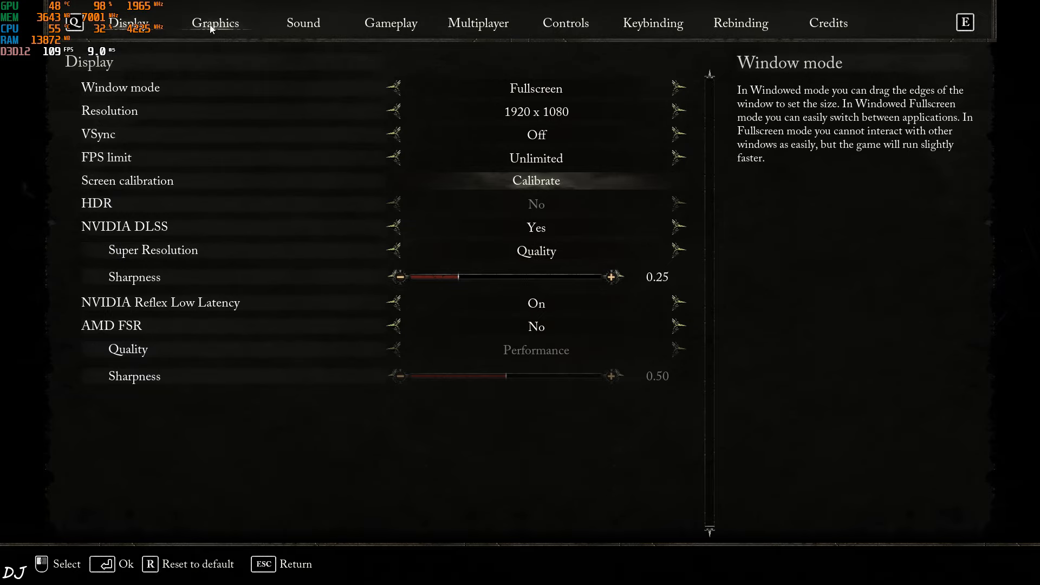
{"action": "left_click", "coordinate": [214, 23]}
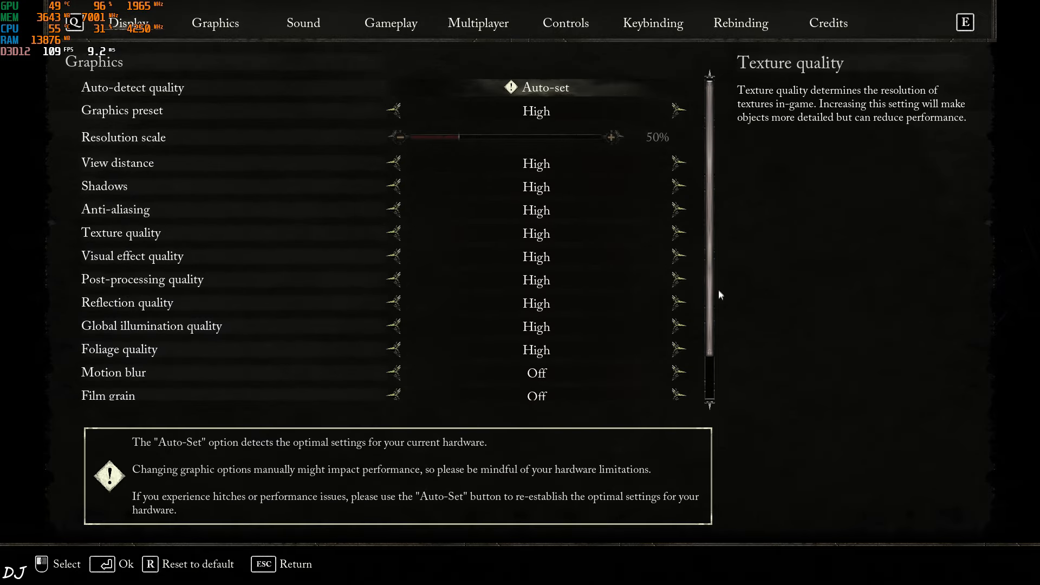
{"action": "left_click", "coordinate": [479, 23]}
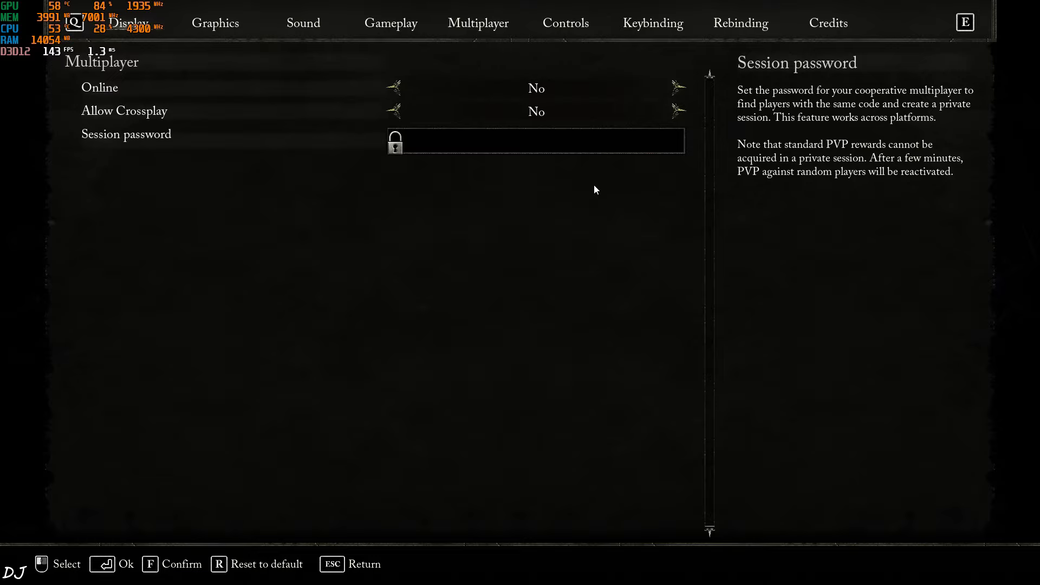
Leave the settings menu with Esc and resume exploring the misty outdoor area
{"action": "key", "text": "Escape"}
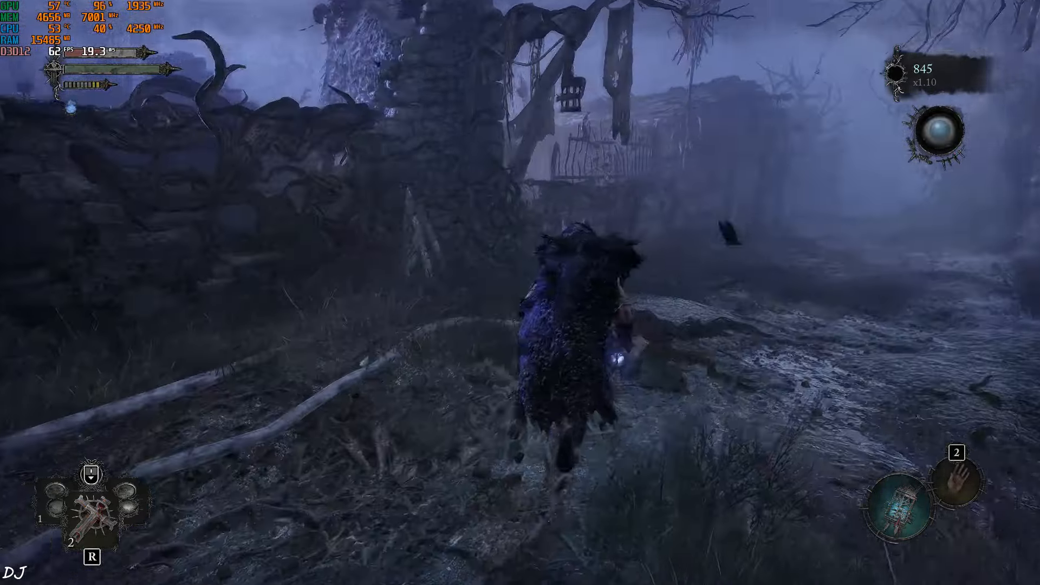
Extract FSR2FSR3_COMMON.zip into the 0.10.2 folder and copy winmm.ini and winmm.dll
{"action": "key", "text": "w"}
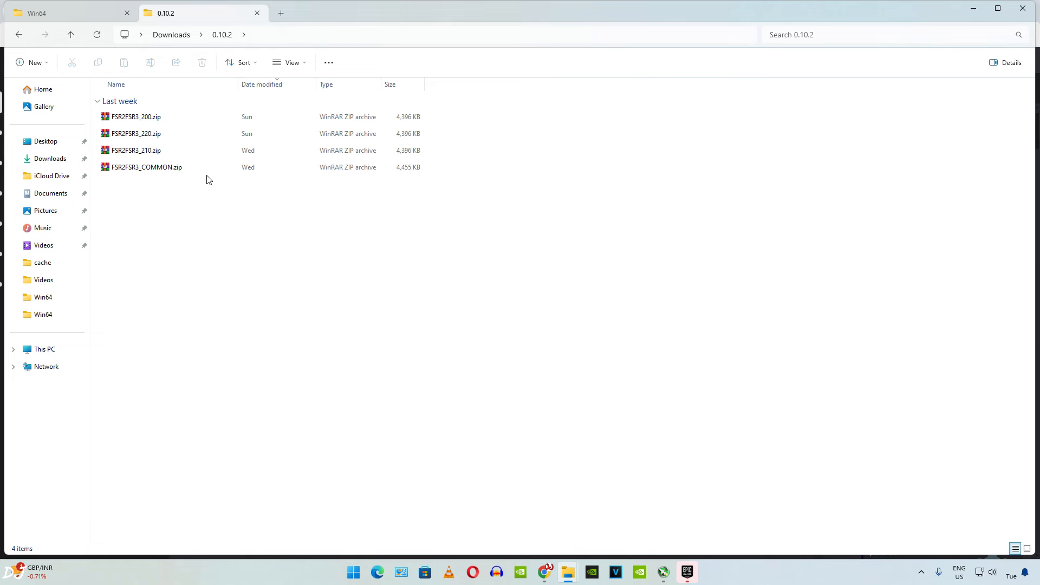
{"action": "mouse_move", "coordinate": [285, 42]}
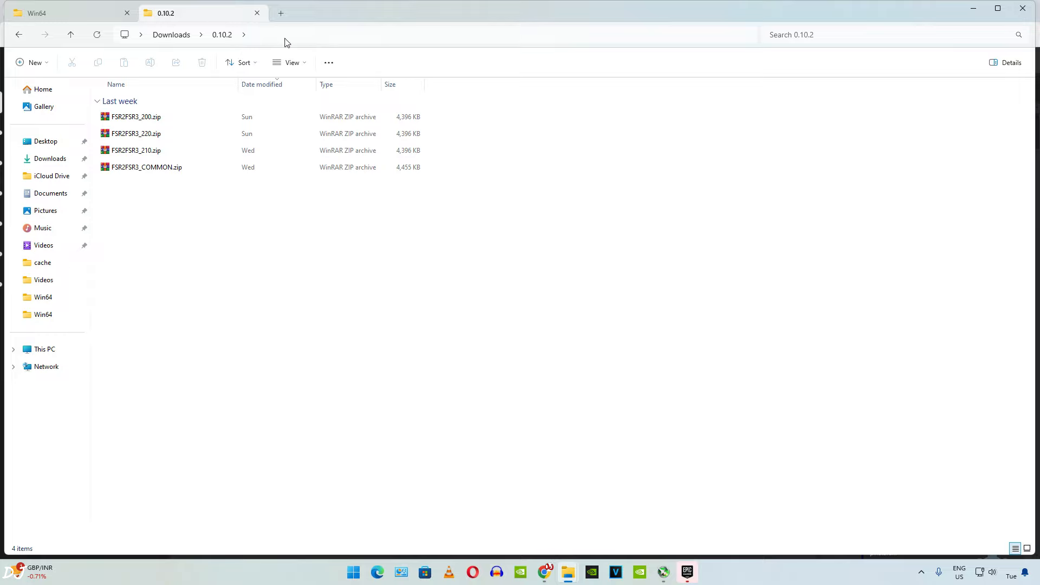
{"action": "mouse_move", "coordinate": [271, 222]}
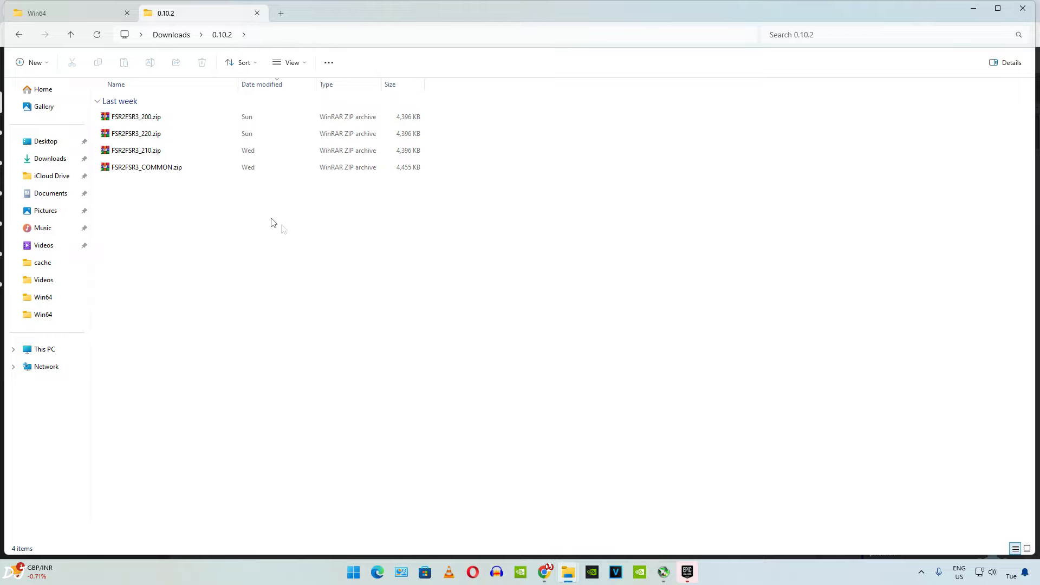
{"action": "left_click", "coordinate": [146, 166]}
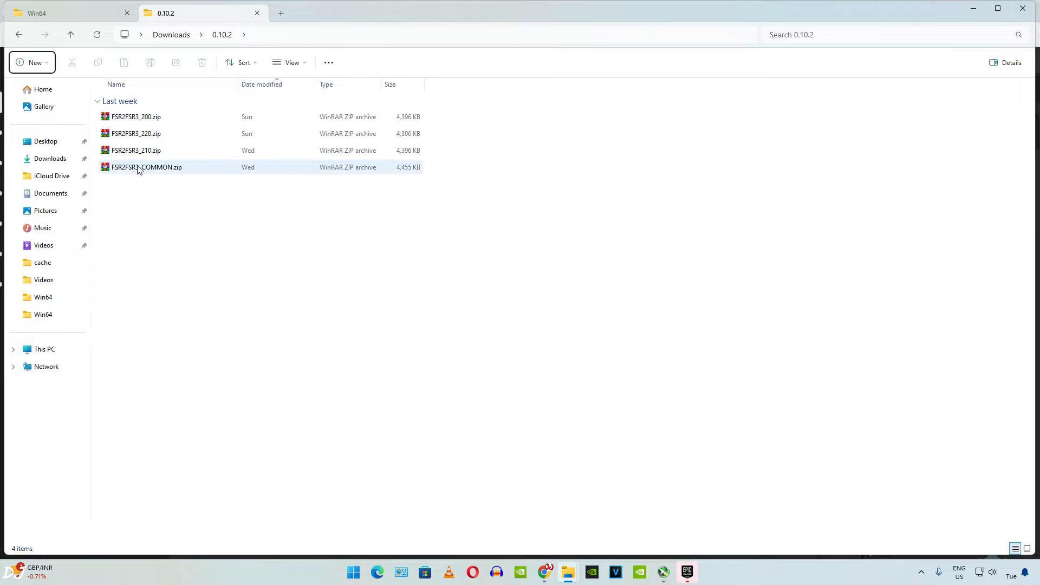
{"action": "double_click", "coordinate": [145, 167]}
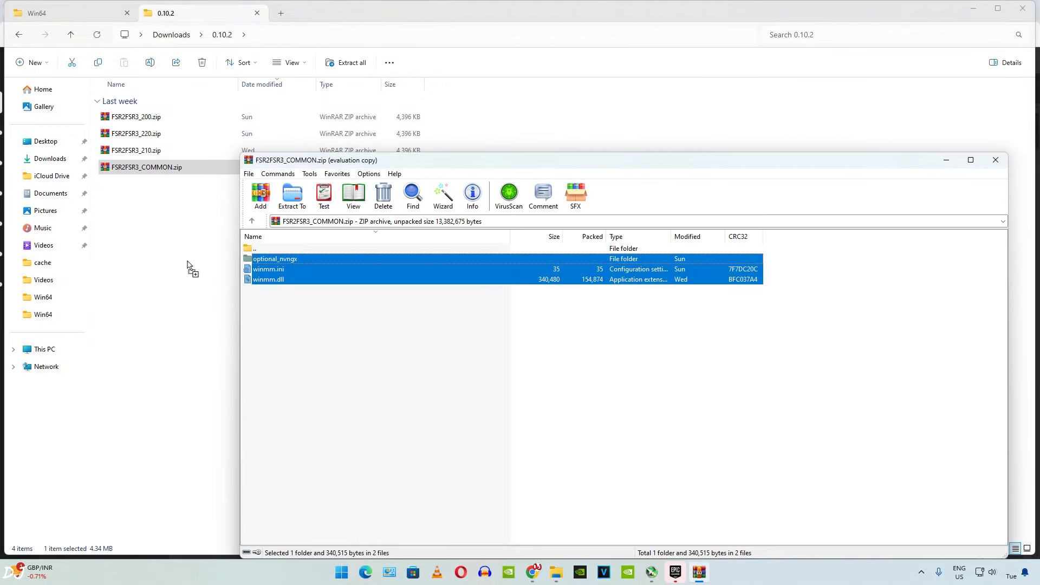
{"action": "left_click", "coordinate": [995, 160]}
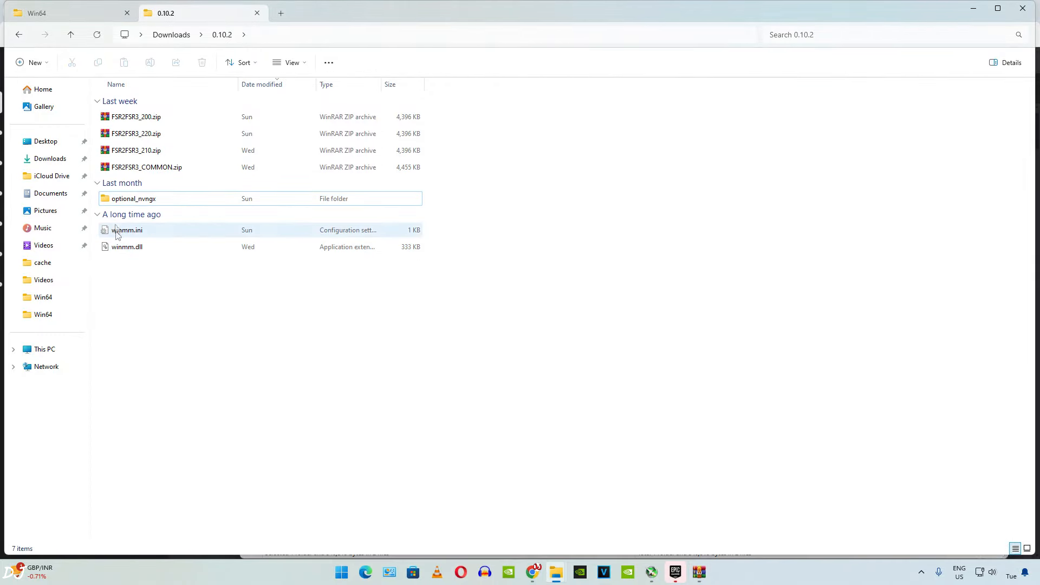
{"action": "right_click", "coordinate": [127, 238]}
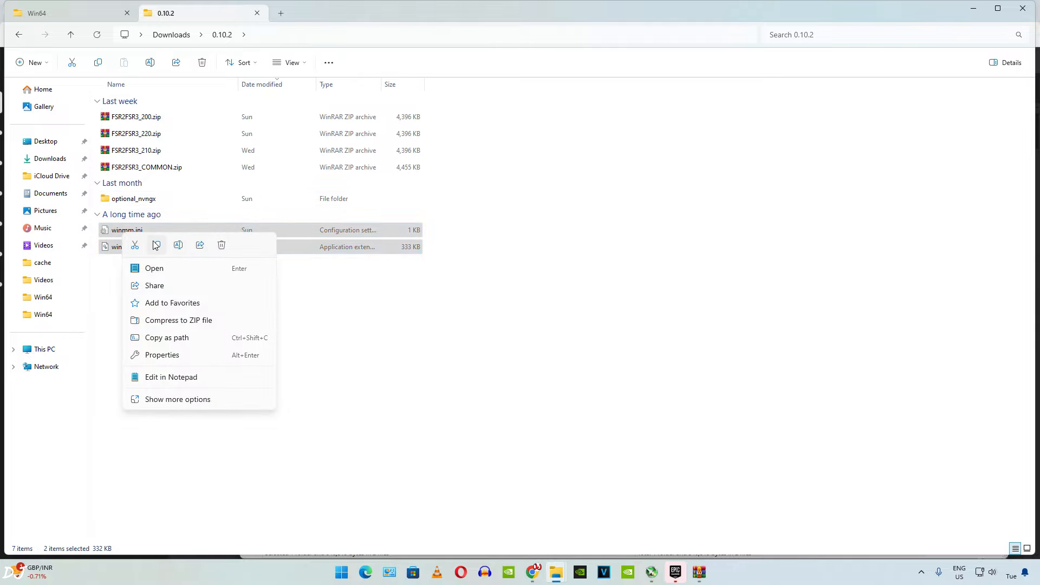
{"action": "left_click", "coordinate": [509, 443]}
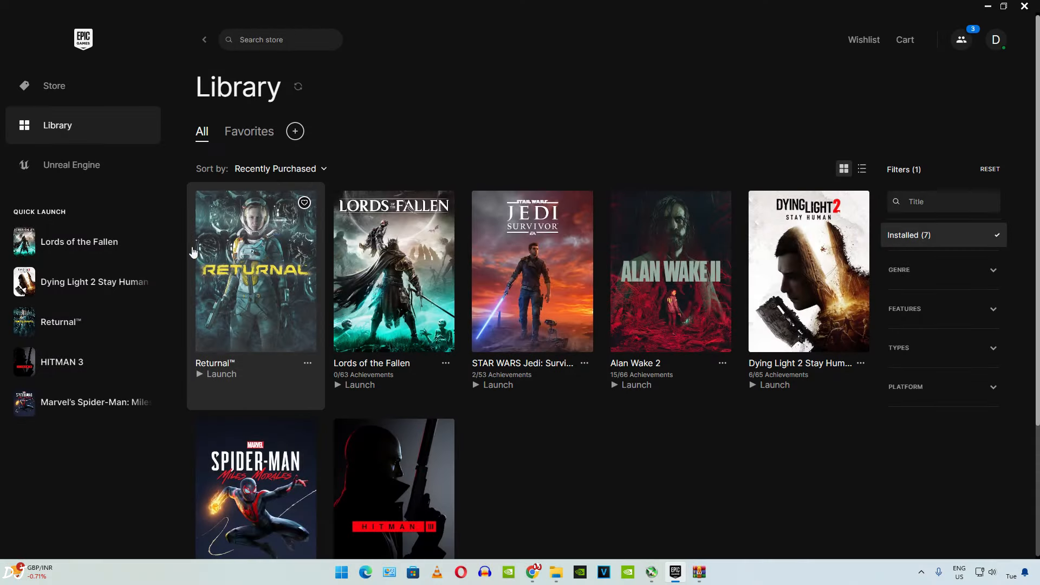
{"action": "mouse_move", "coordinate": [435, 375]}
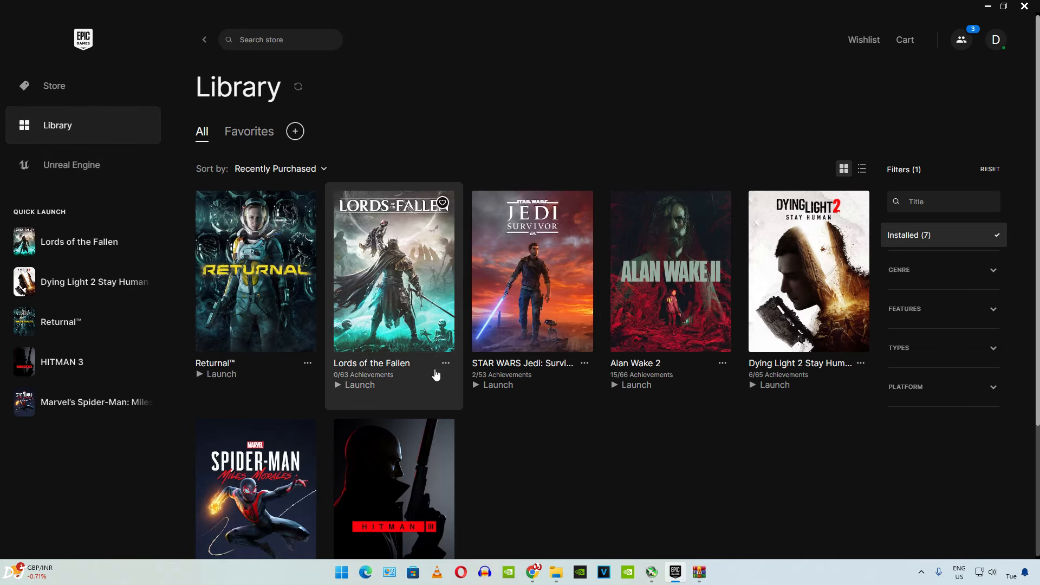
Open Lords of the Fallen's install folder from its Manage options in the Epic Library
{"action": "left_click", "coordinate": [445, 363]}
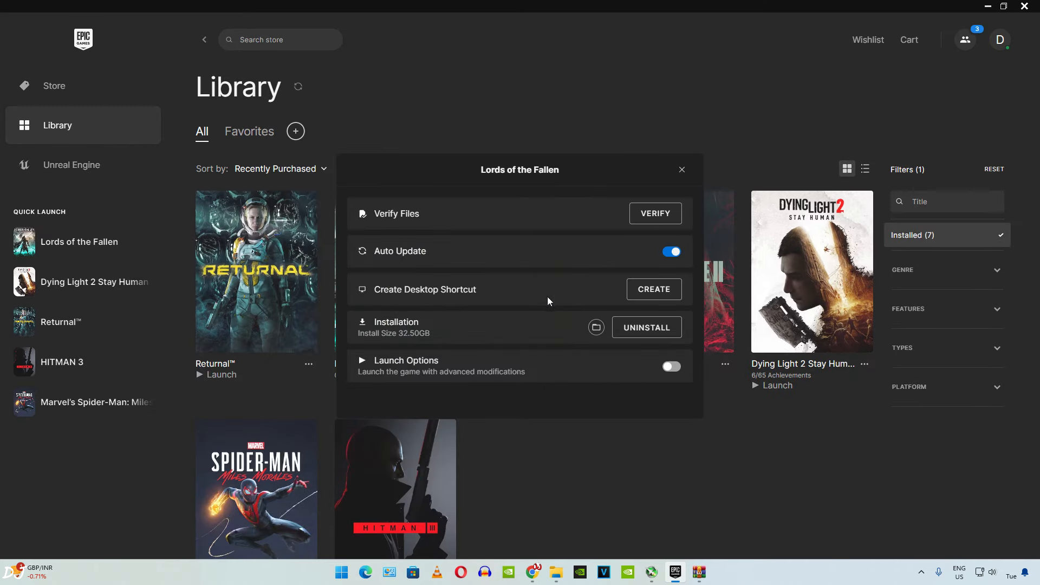
{"action": "left_click", "coordinate": [595, 327]}
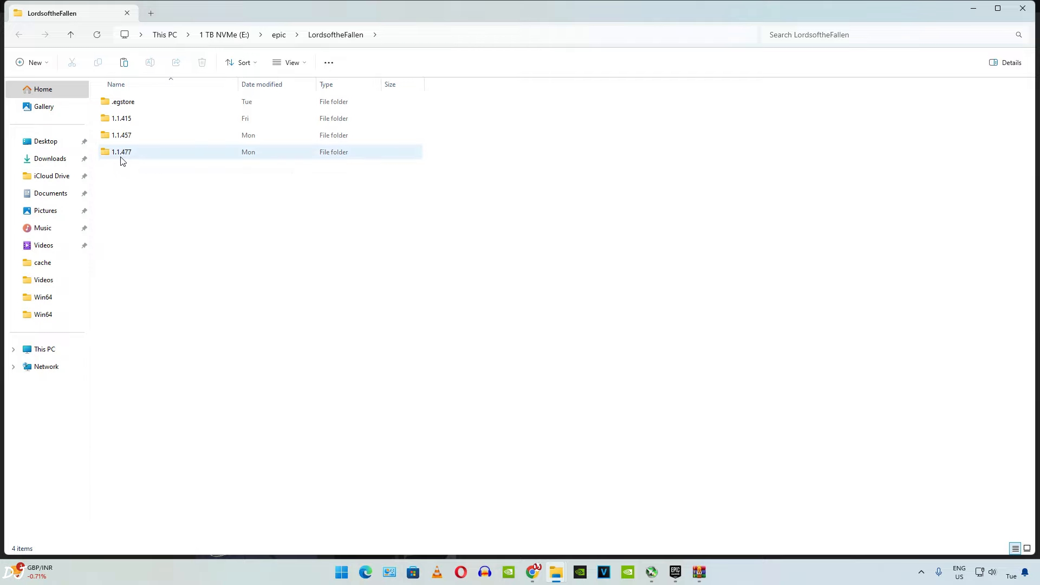
Navigate into 1.1.477 > LOTF2 > Binaries > Win64, then back to Downloads > 0.10.2
{"action": "double_click", "coordinate": [121, 151]}
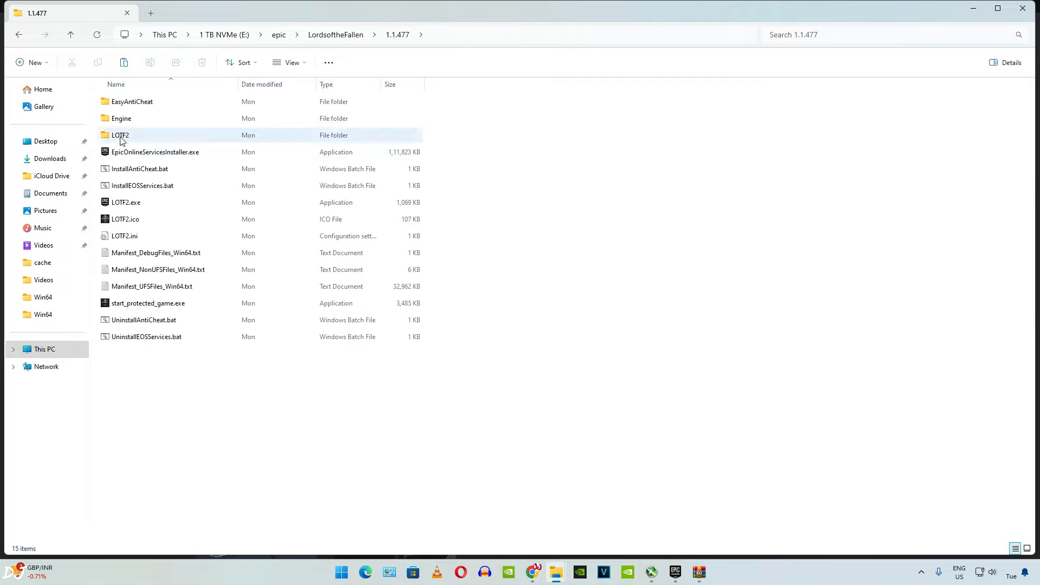
{"action": "left_click", "coordinate": [120, 135]}
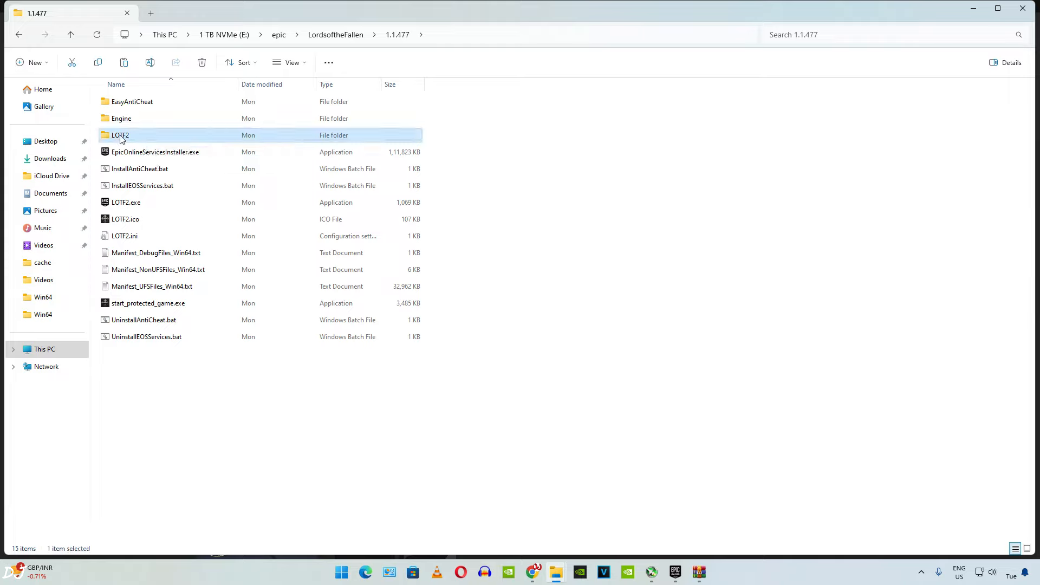
{"action": "double_click", "coordinate": [120, 135]}
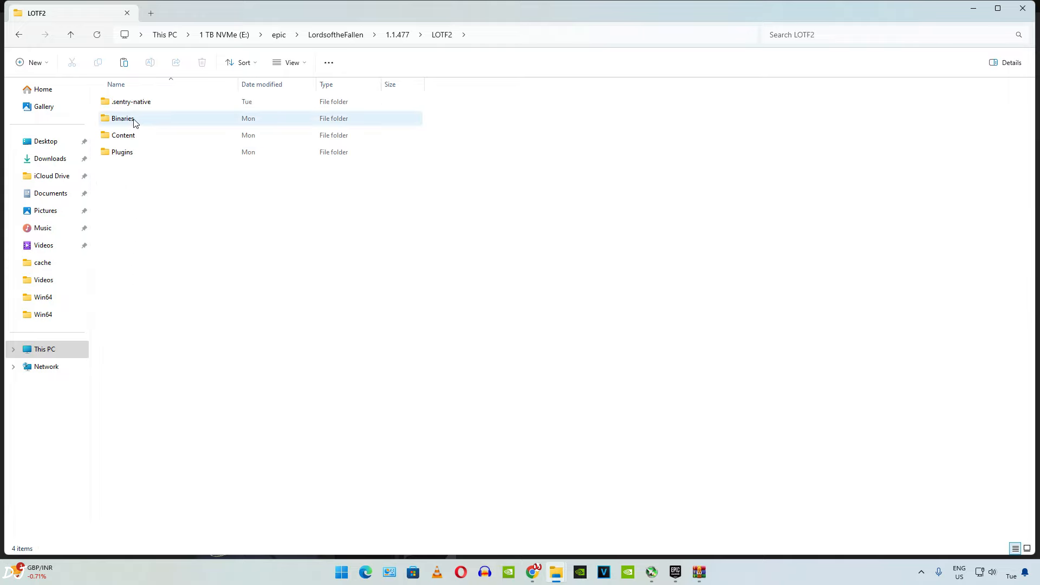
{"action": "double_click", "coordinate": [123, 118]}
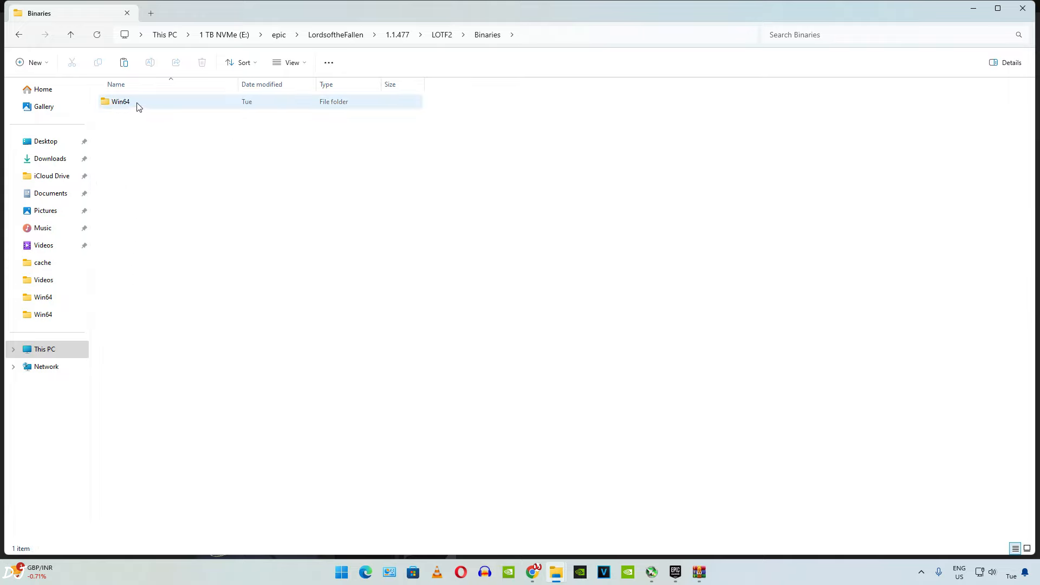
{"action": "double_click", "coordinate": [120, 101]}
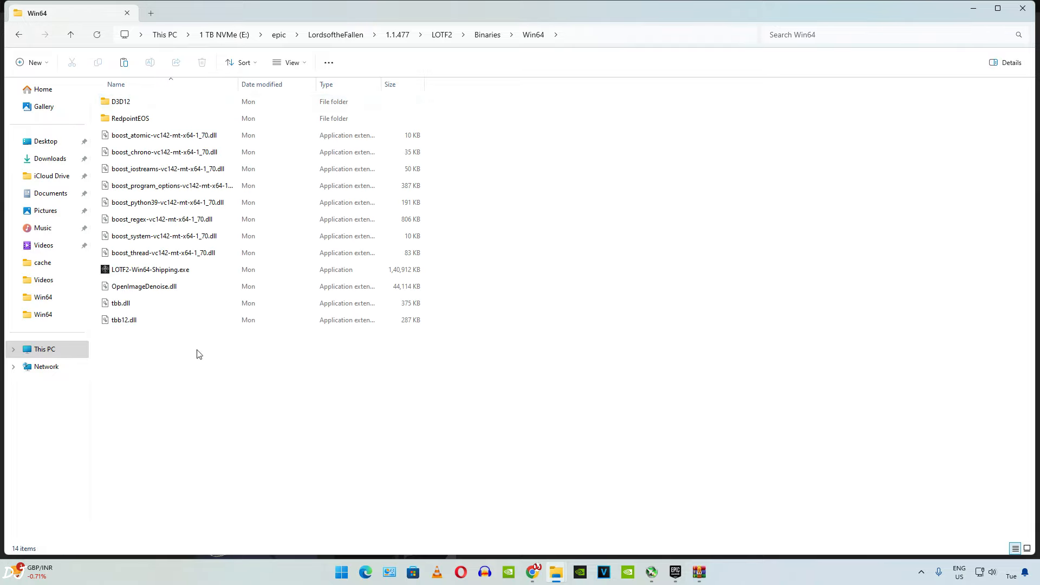
{"action": "right_click", "coordinate": [199, 354]}
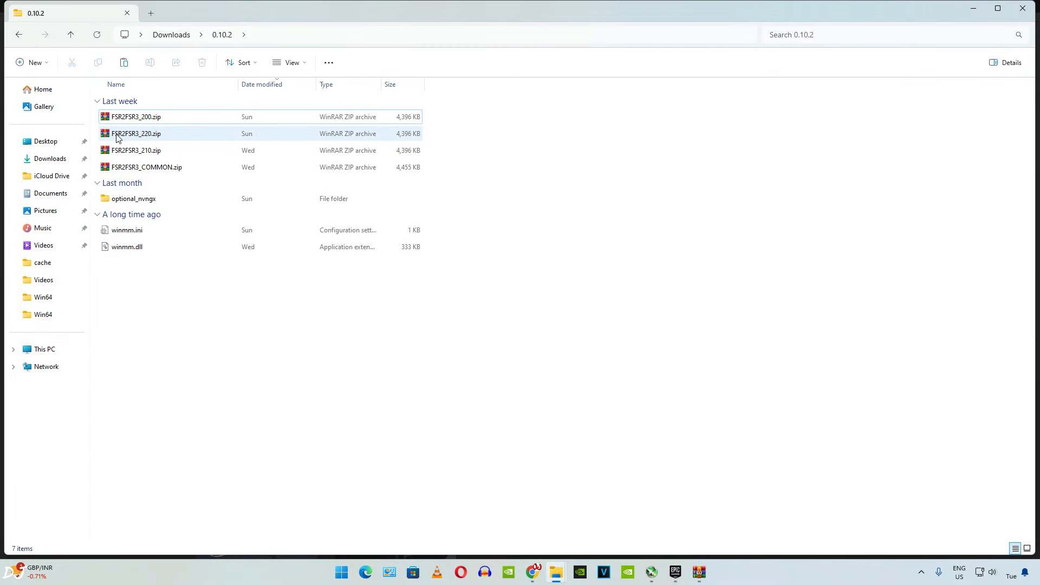
Extract FSR2FSR3.asi from FSR2FSR3_220.zip and cut it for moving into Win64
{"action": "double_click", "coordinate": [135, 134]}
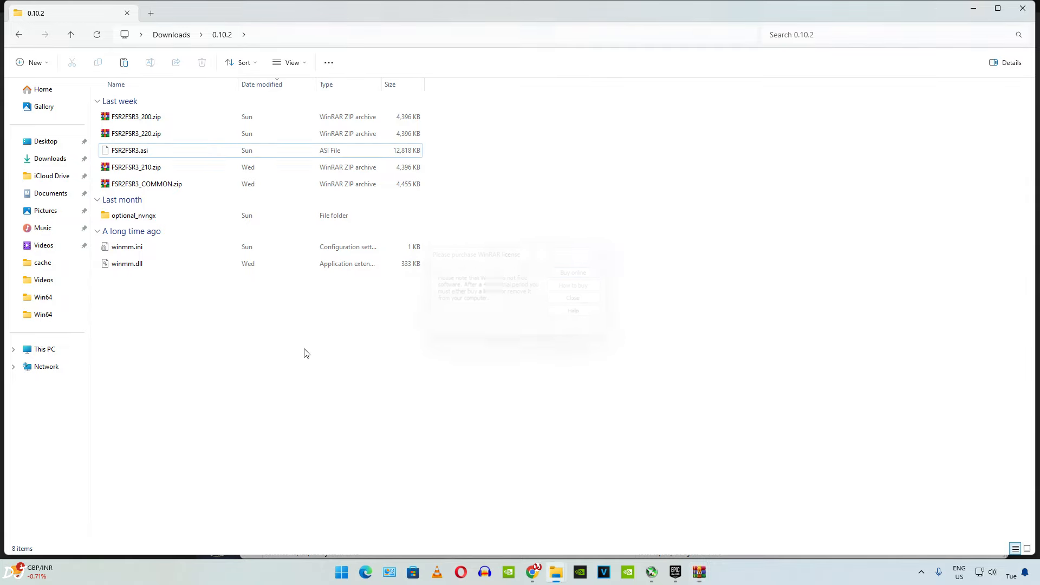
{"action": "right_click", "coordinate": [130, 150]}
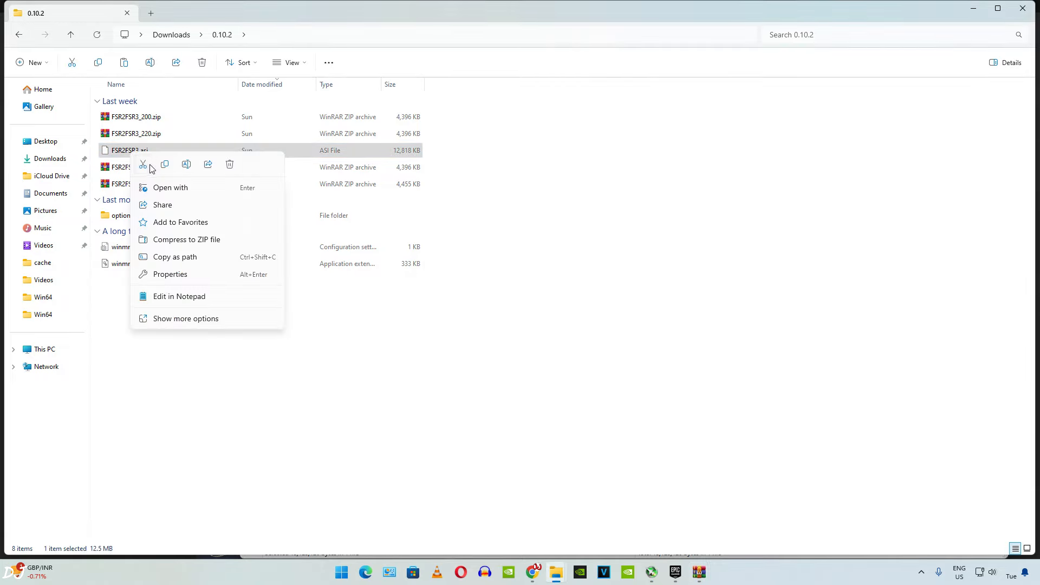
{"action": "left_click", "coordinate": [266, 328]}
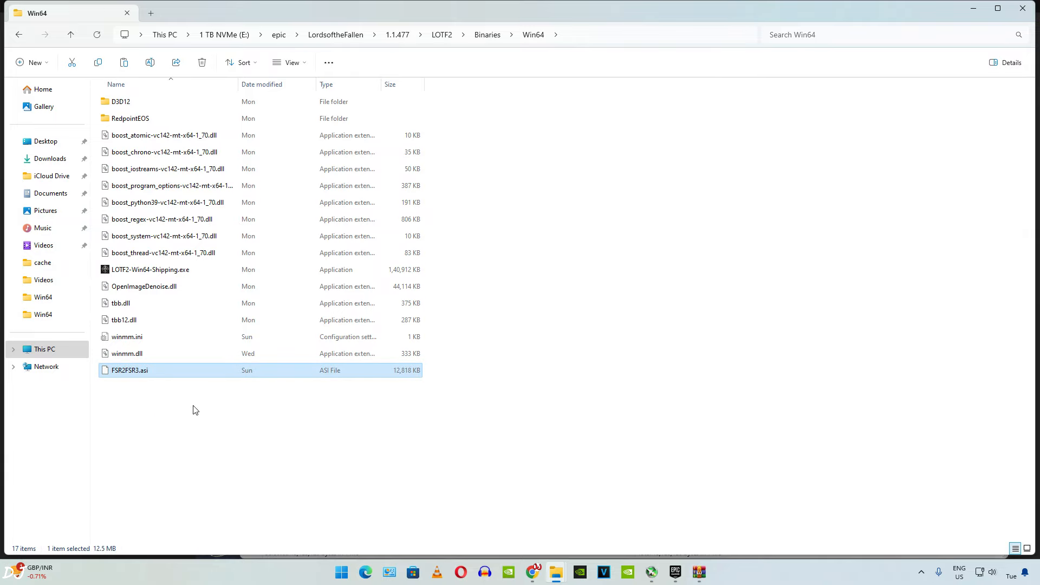
{"action": "left_click", "coordinate": [146, 411]}
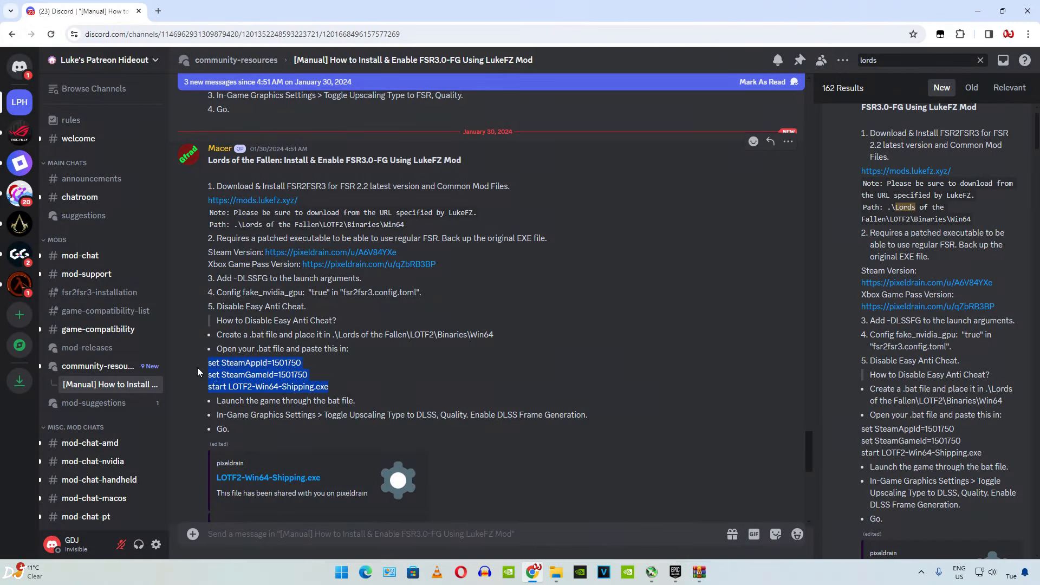
{"action": "mouse_move", "coordinate": [353, 384]}
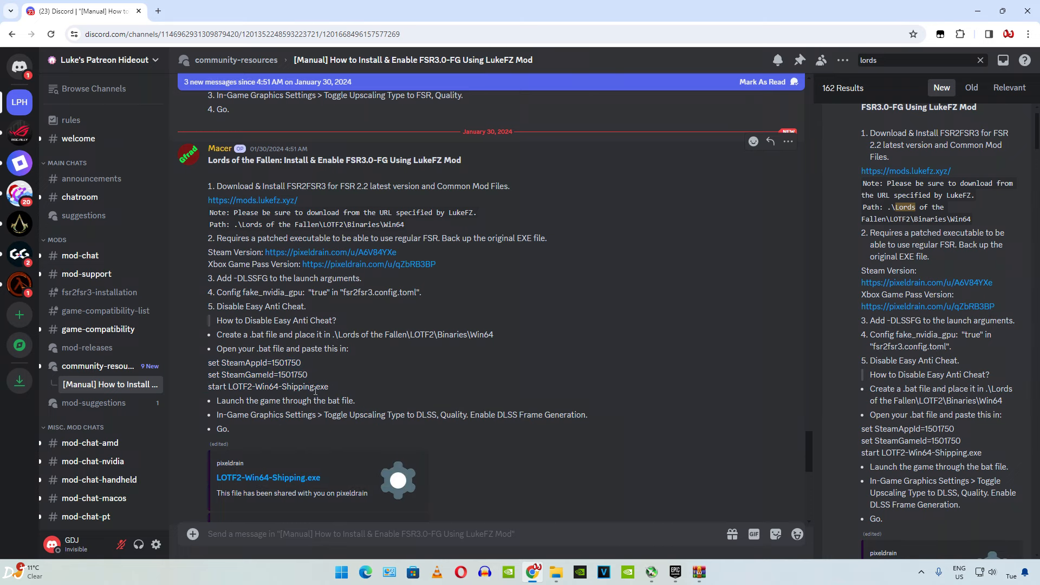
{"action": "mouse_move", "coordinate": [234, 282]}
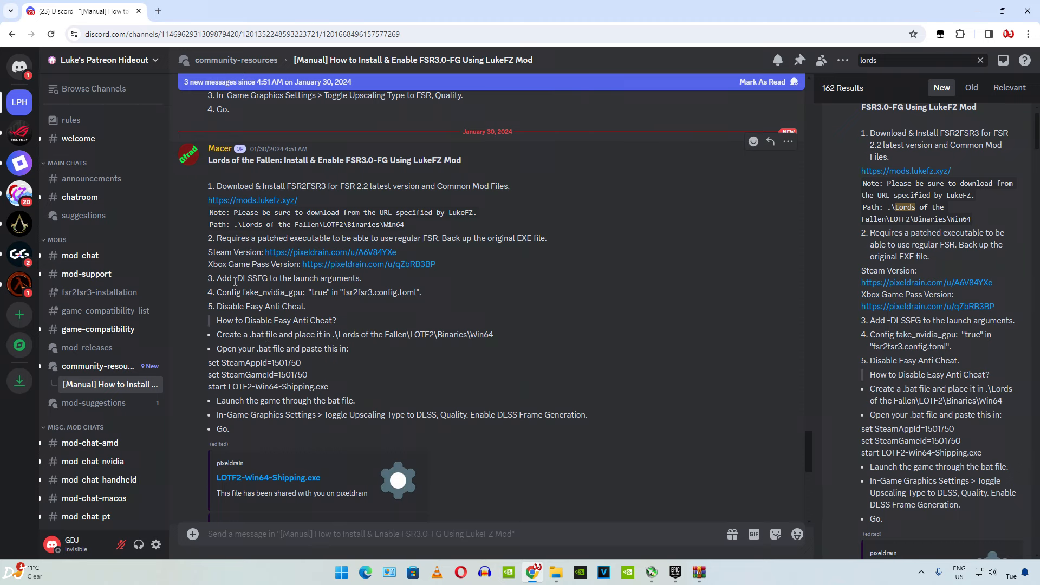
{"action": "mouse_move", "coordinate": [555, 572]}
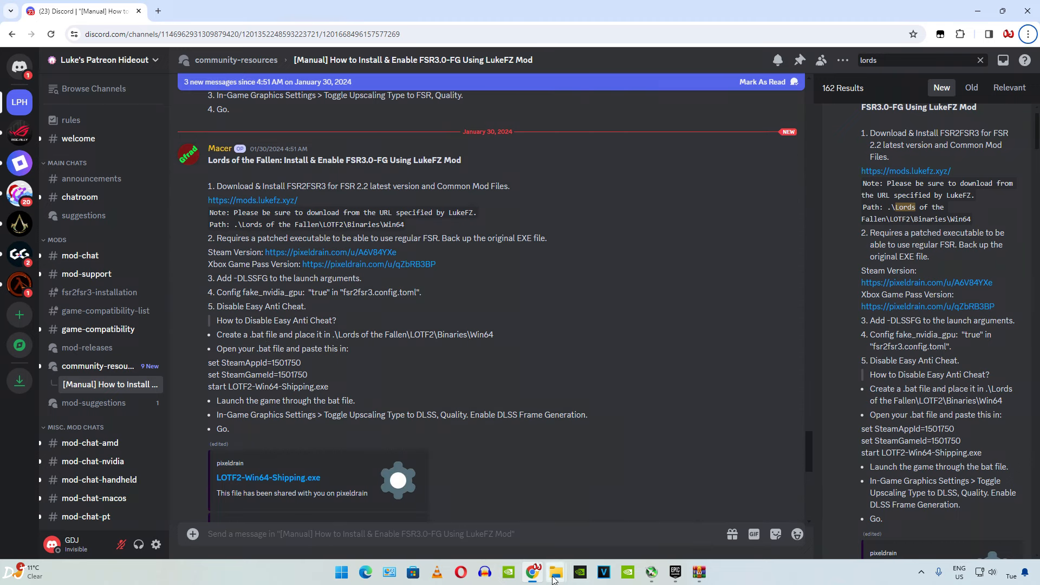
Add a new text document to the game's Win64 folder via the New menu
{"action": "left_click", "coordinate": [555, 572]}
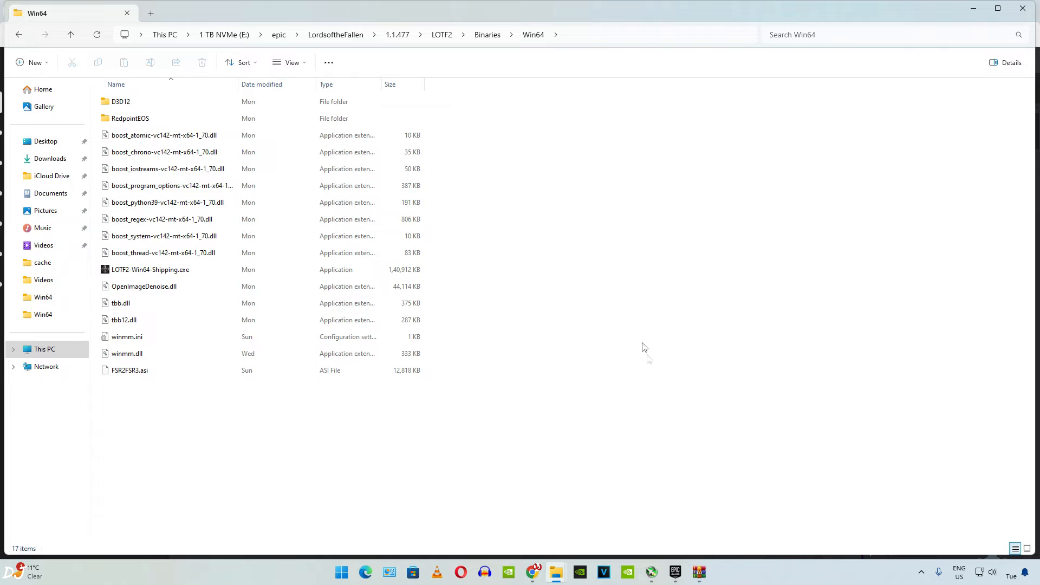
{"action": "right_click", "coordinate": [644, 348]}
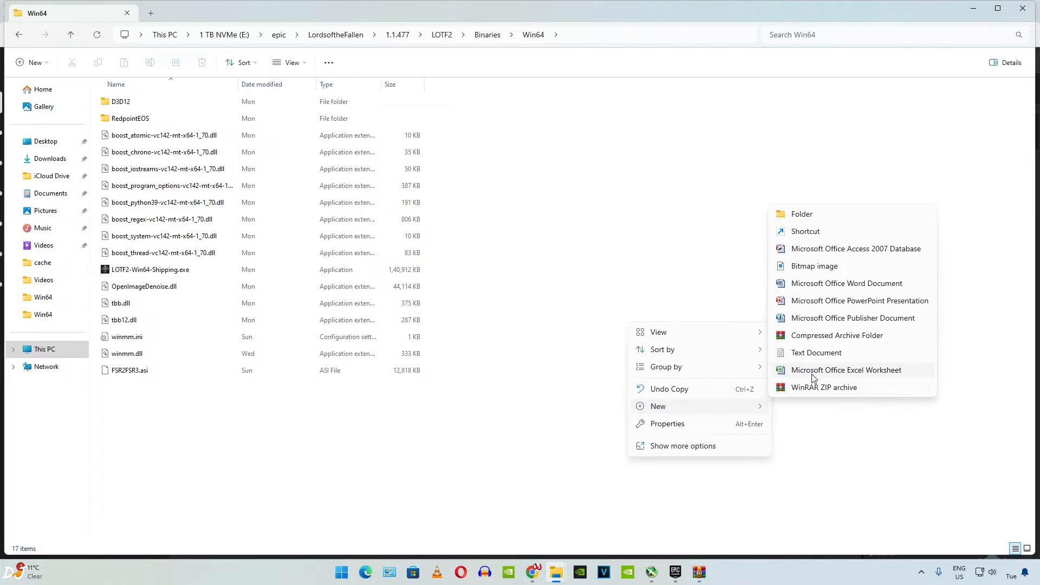
{"action": "left_click", "coordinate": [816, 352]}
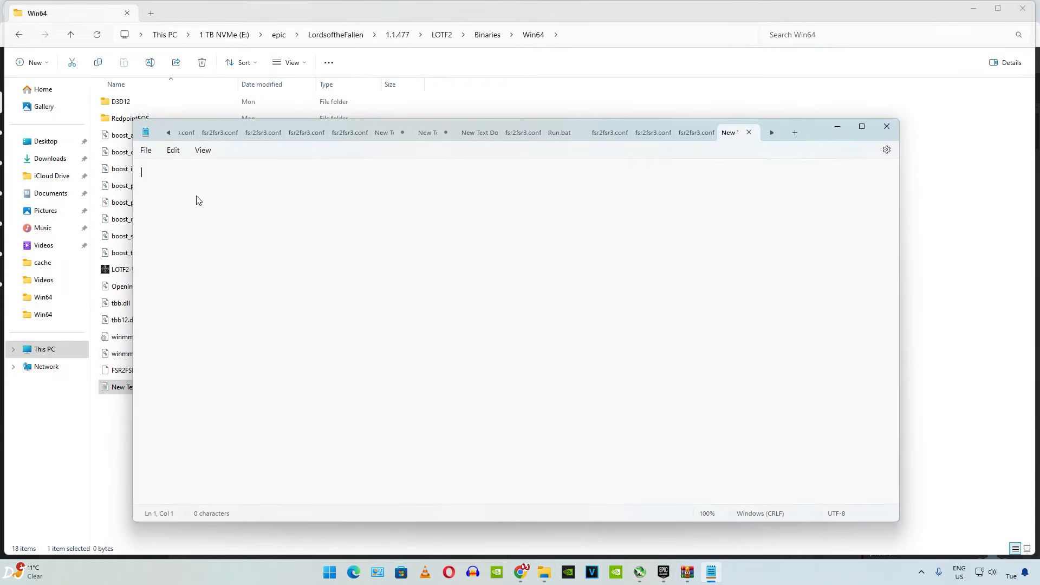
Paste the three launcher lines, append -DLSSFG after LOTF2-Win64-Shipping.exe, and save on closing
{"action": "key", "text": "alt"}
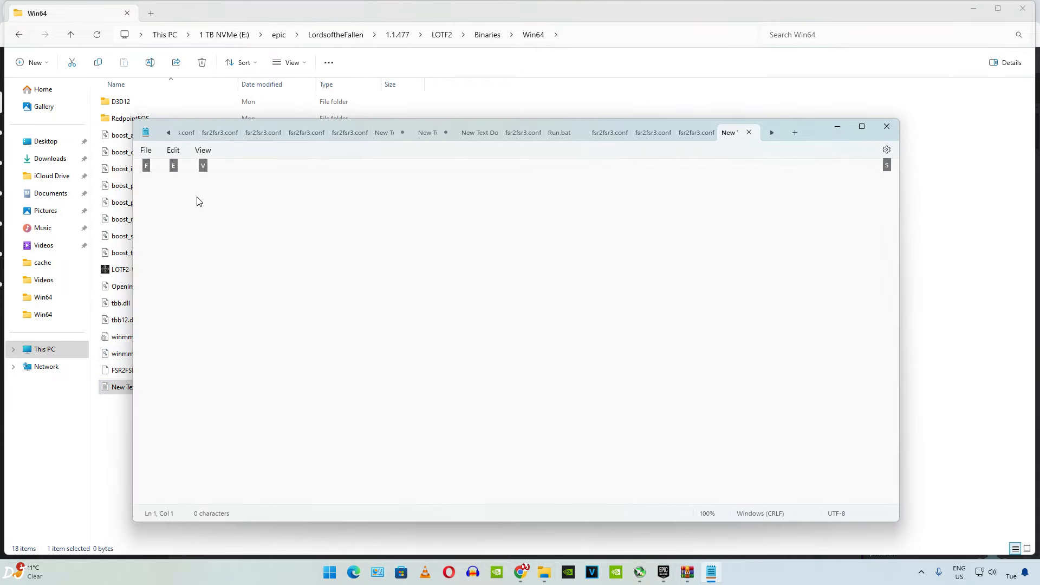
{"action": "right_click", "coordinate": [199, 201]}
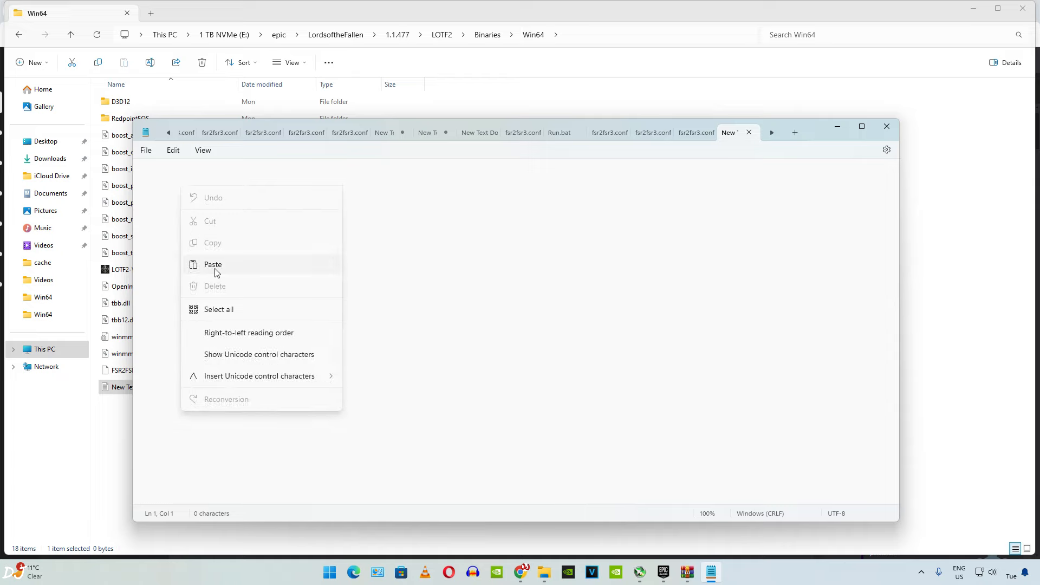
{"action": "left_click", "coordinate": [213, 263]}
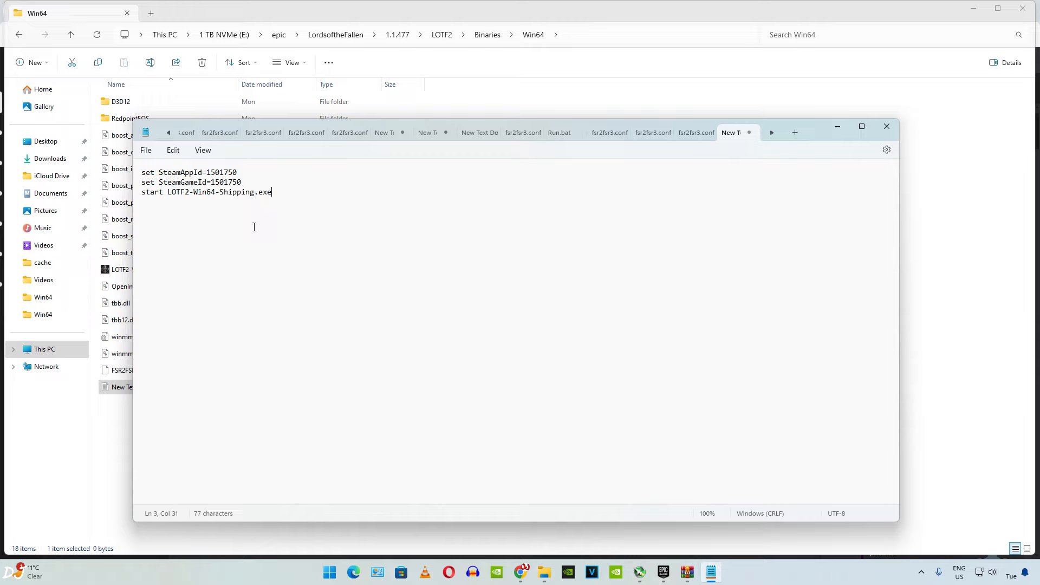
{"action": "type", "text": "-"}
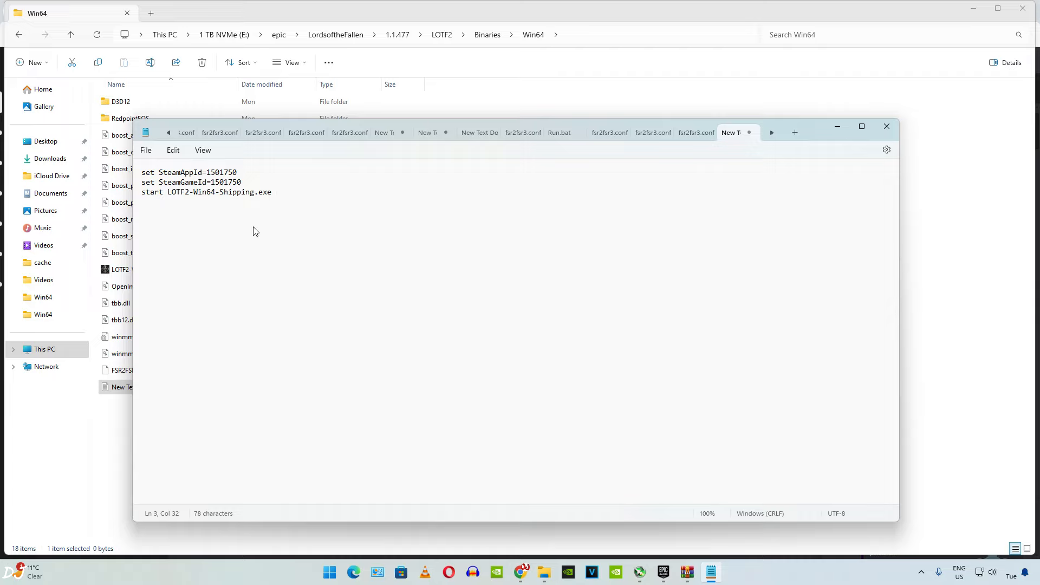
{"action": "type", "text": "-DLSS"}
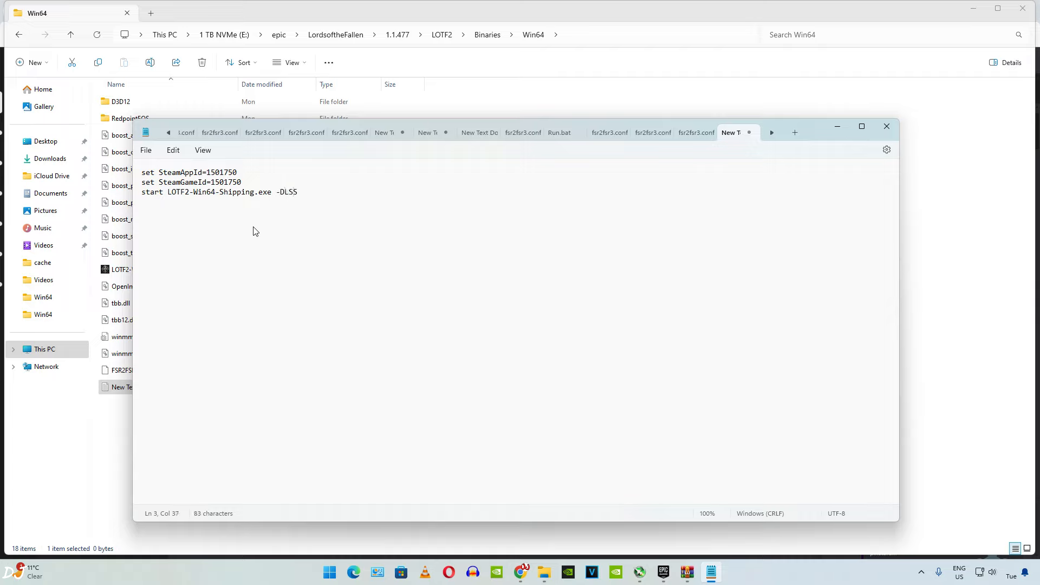
{"action": "left_click", "coordinate": [145, 150]}
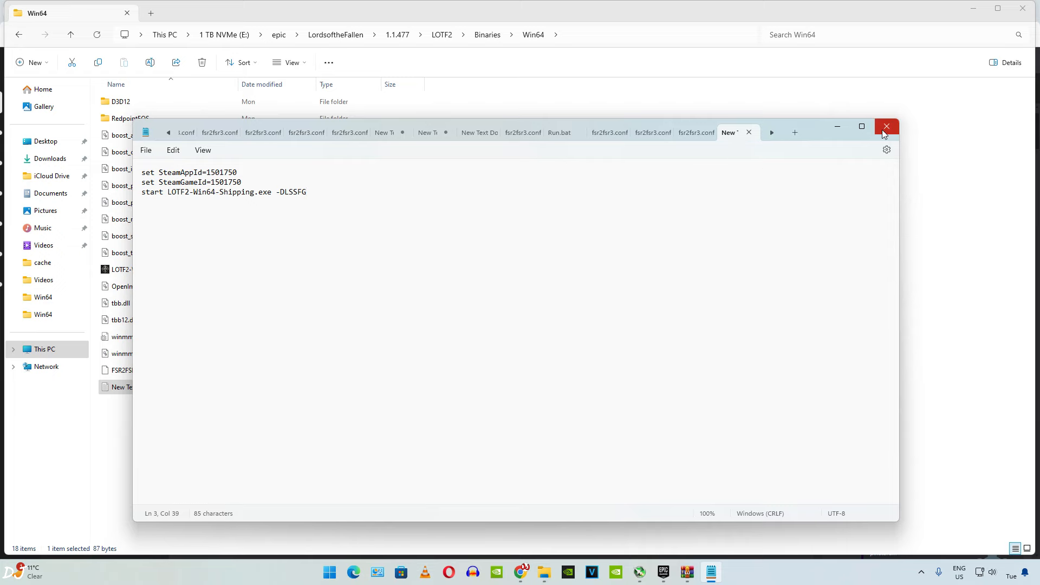
{"action": "left_click", "coordinate": [886, 127]}
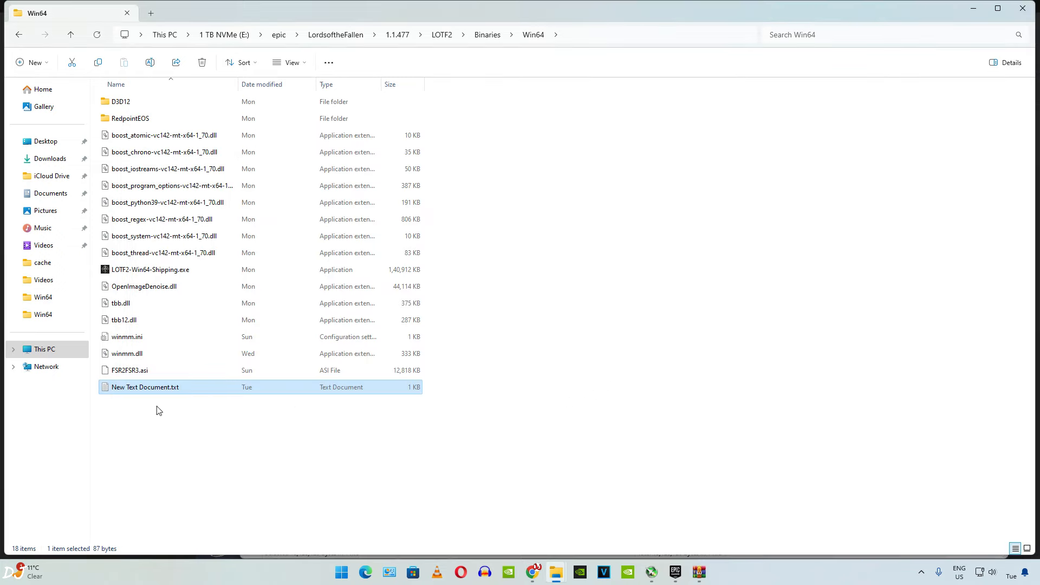
{"action": "mouse_move", "coordinate": [180, 404]}
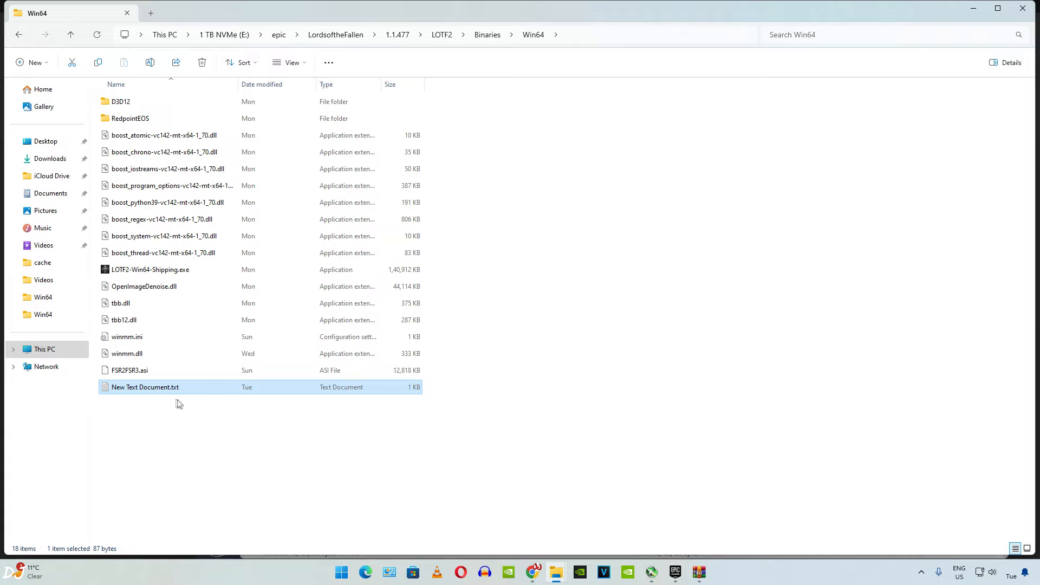
{"action": "mouse_move", "coordinate": [185, 406]}
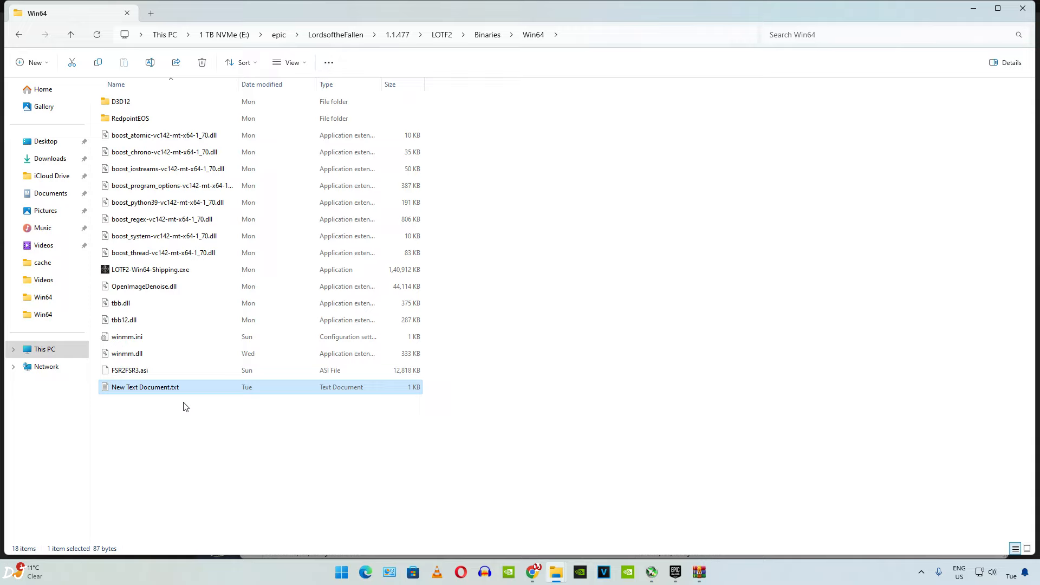
Rename New Text Document.txt to run.bat, dropping the .txt extension
{"action": "right_click", "coordinate": [145, 387]}
{"action": "type", "text": "run.bat"}
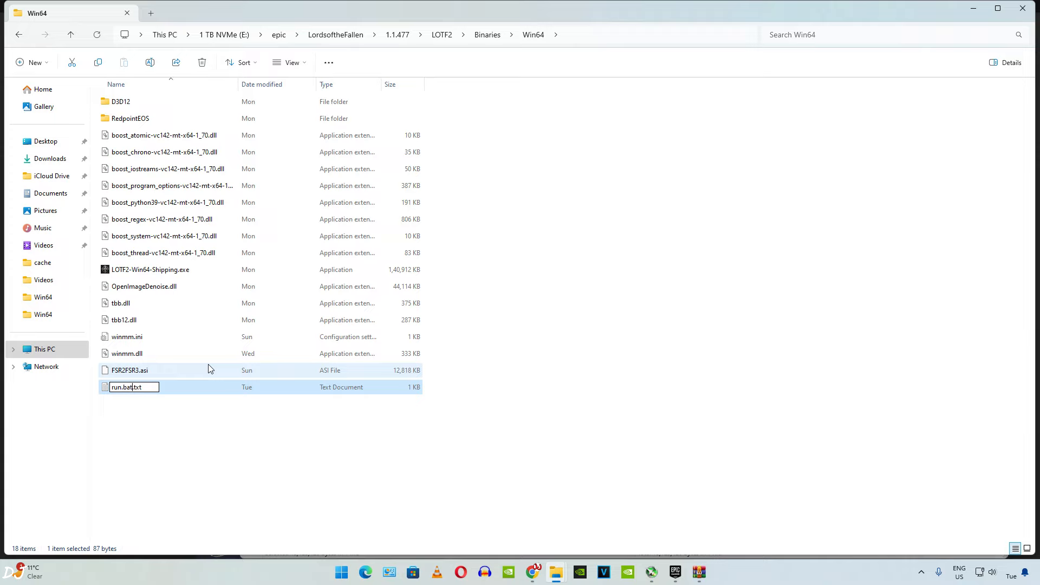
{"action": "key", "text": "Backspace"}
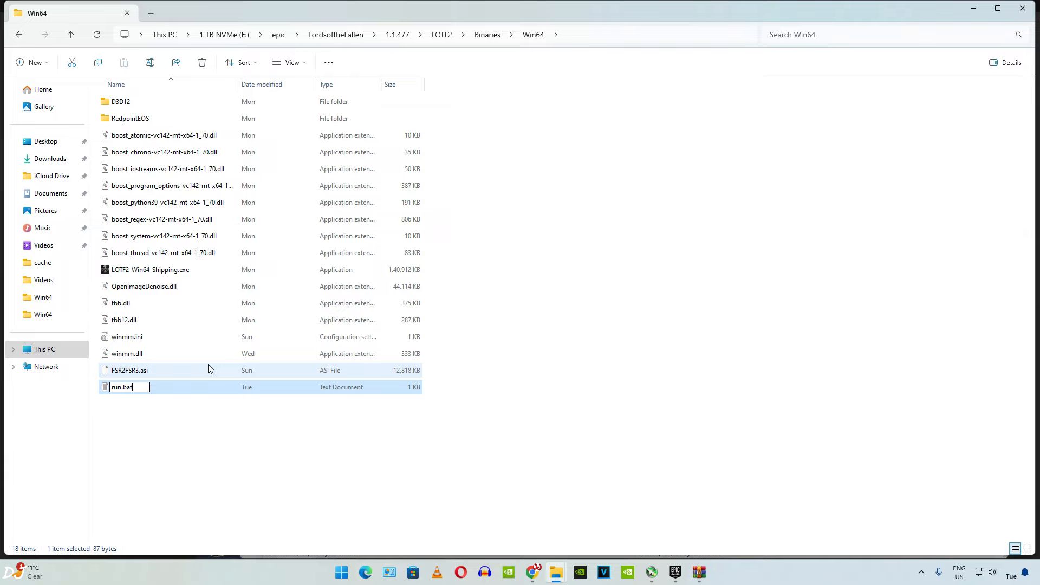
{"action": "key", "text": "Return"}
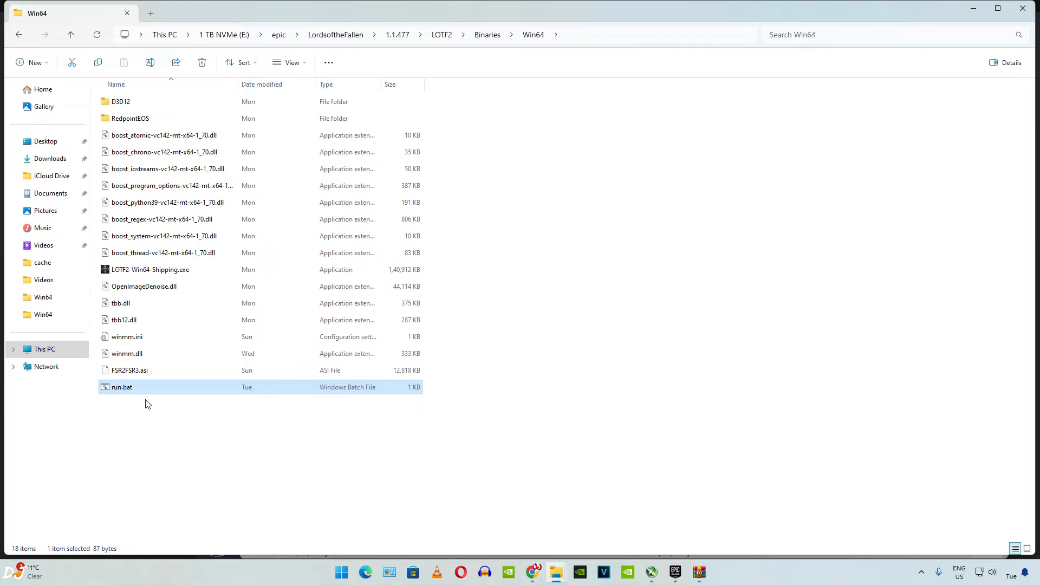
{"action": "mouse_move", "coordinate": [112, 394]}
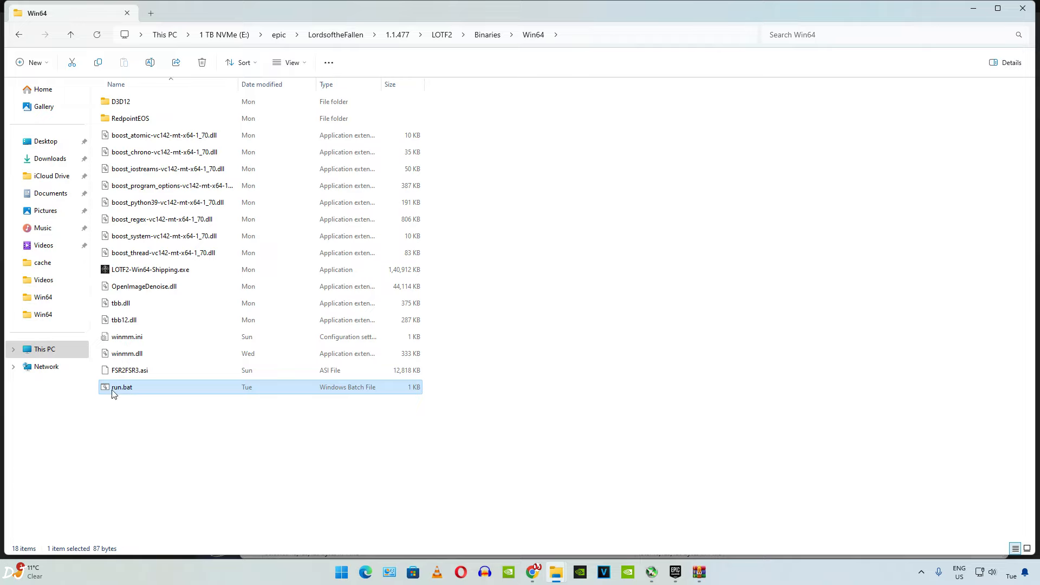
Launch run.bat to generate fsr2fsr3.log and fsr2fsr3.config.toml, then close the crash reporter
{"action": "double_click", "coordinate": [122, 387]}
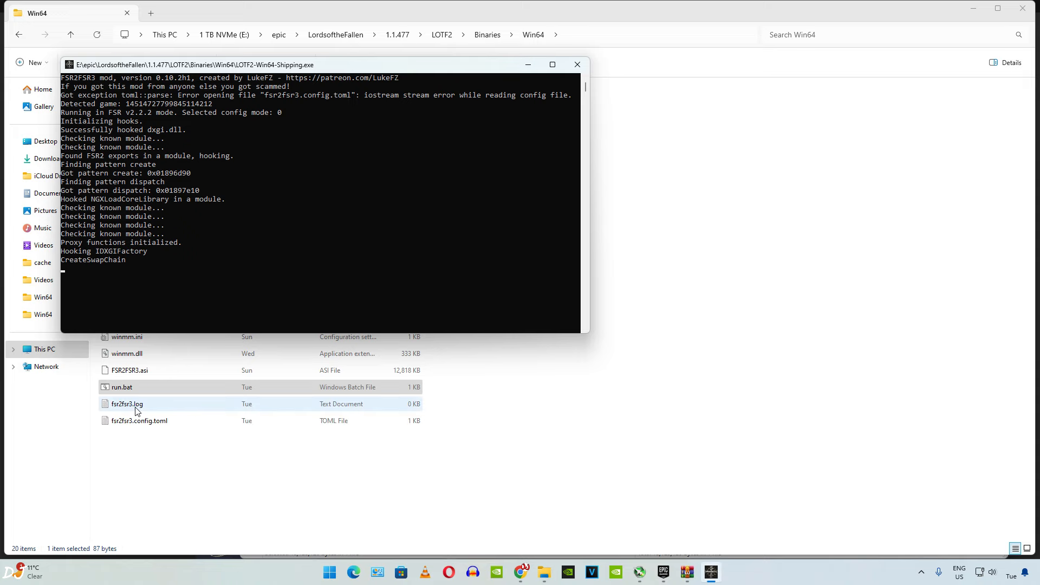
{"action": "left_click", "coordinate": [576, 65]}
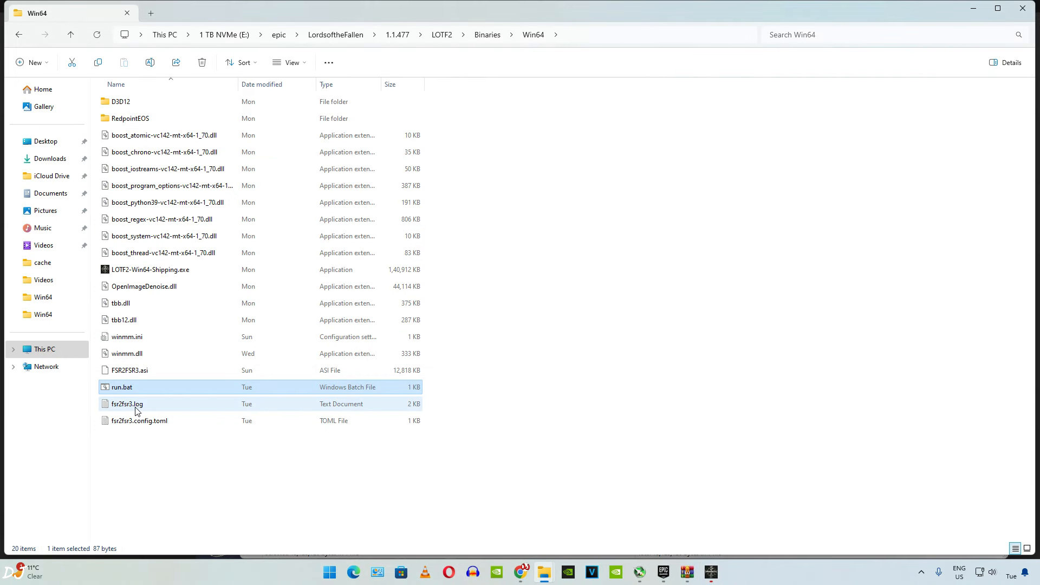
{"action": "double_click", "coordinate": [121, 387]}
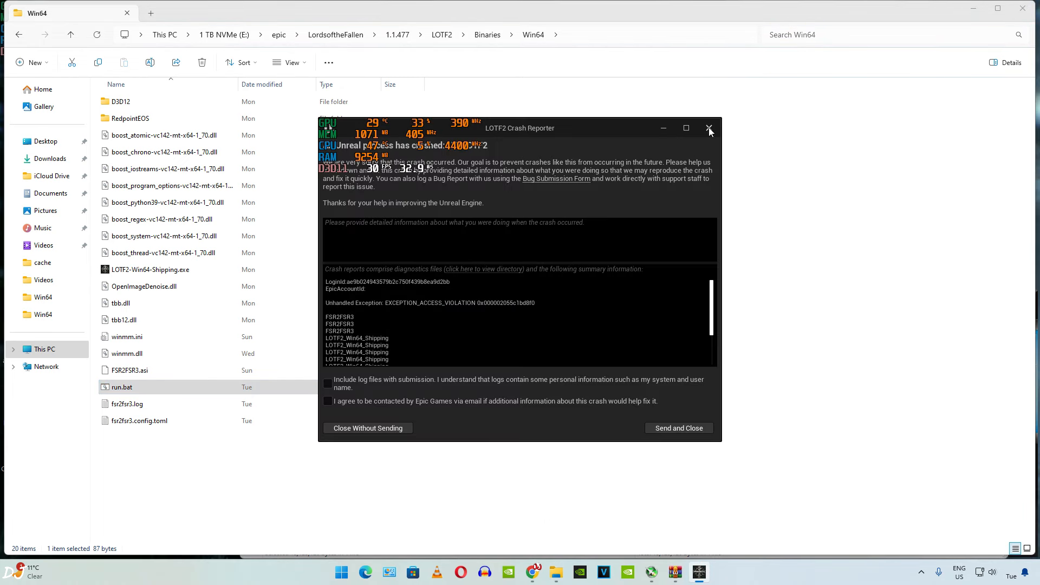
{"action": "left_click", "coordinate": [709, 128]}
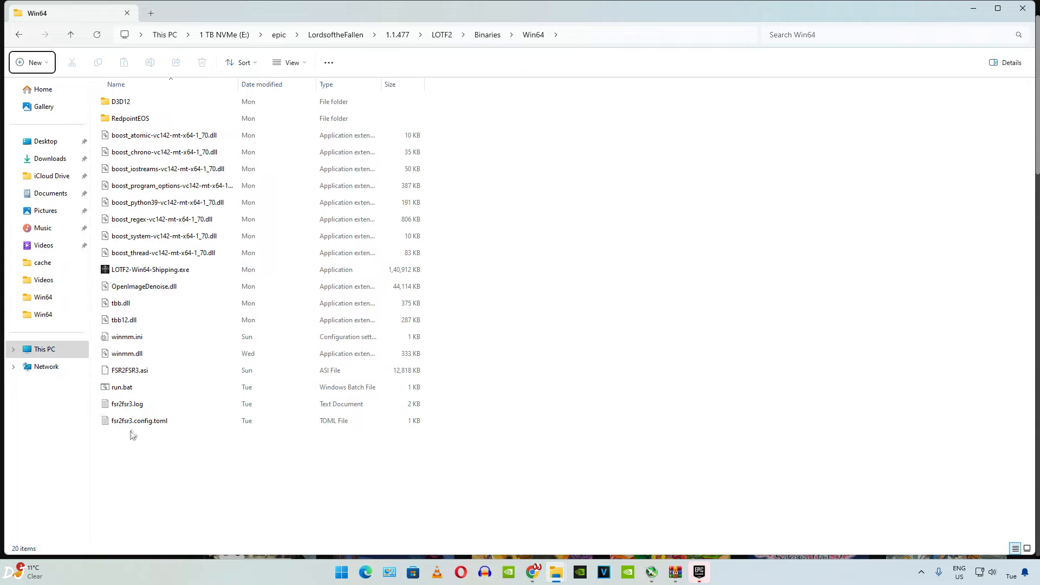
Change mode from "default" to "replace_dlss_fg" in fsr2fsr3.config.toml, then save and close Notepad
{"action": "left_click", "coordinate": [139, 420]}
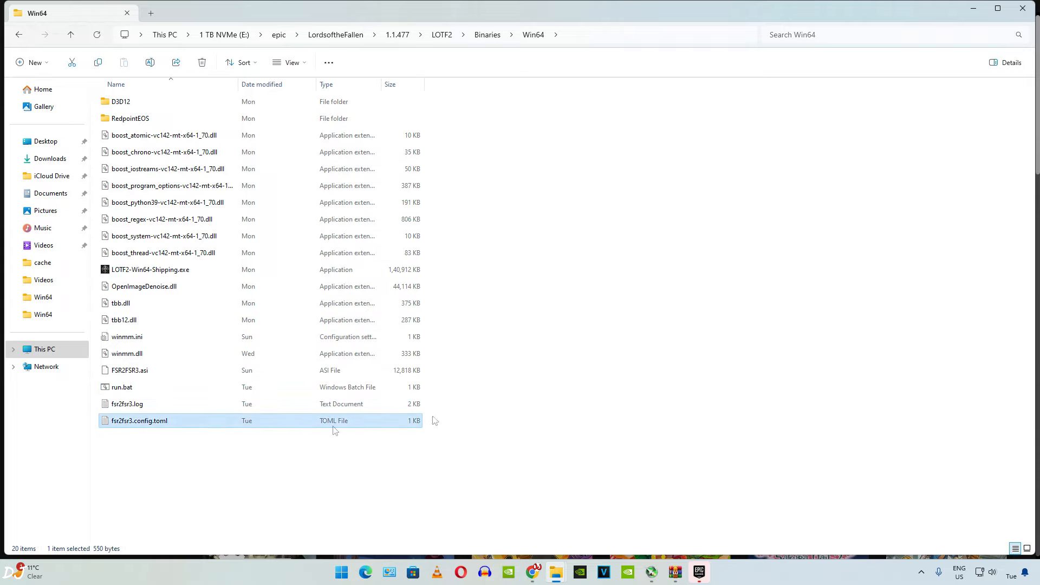
{"action": "double_click", "coordinate": [139, 420]}
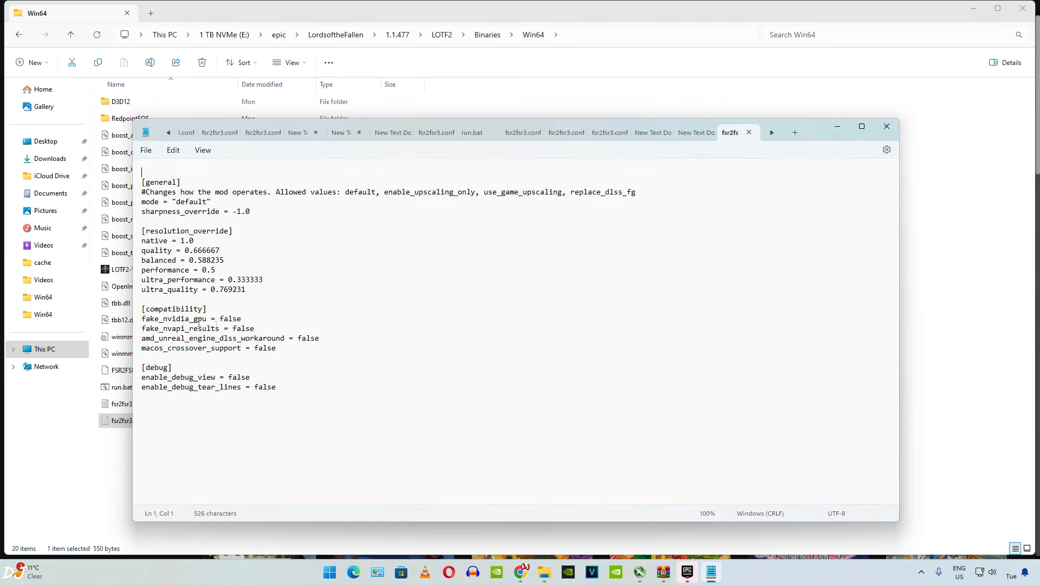
{"action": "mouse_move", "coordinate": [280, 312]}
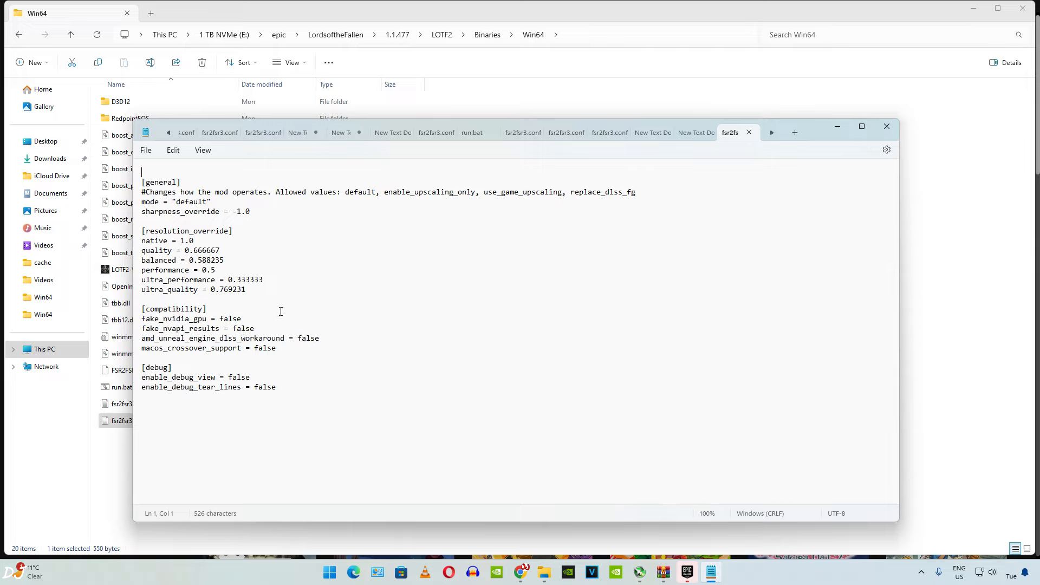
{"action": "mouse_move", "coordinate": [454, 205]}
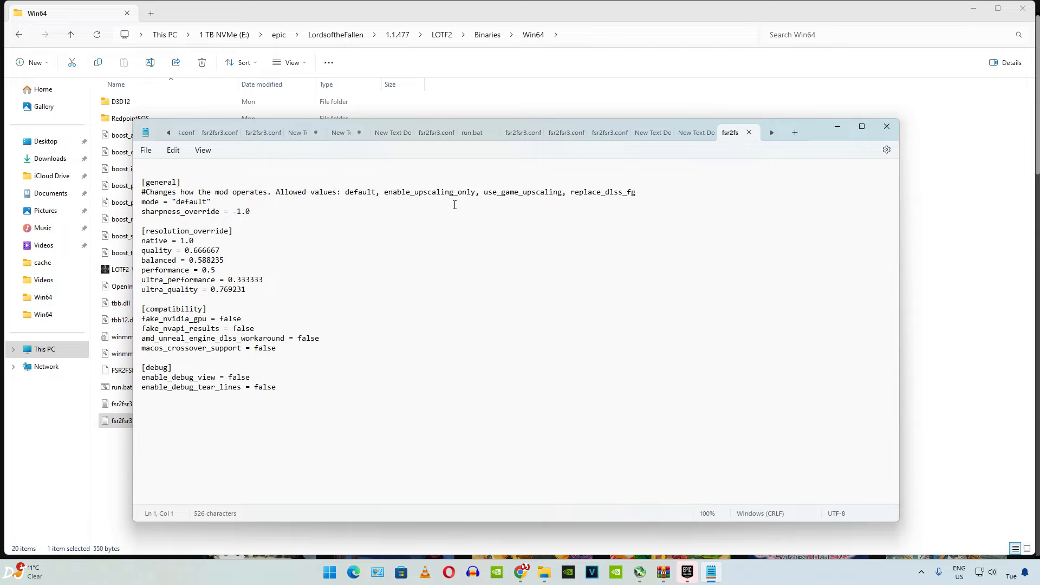
{"action": "mouse_move", "coordinate": [430, 234]}
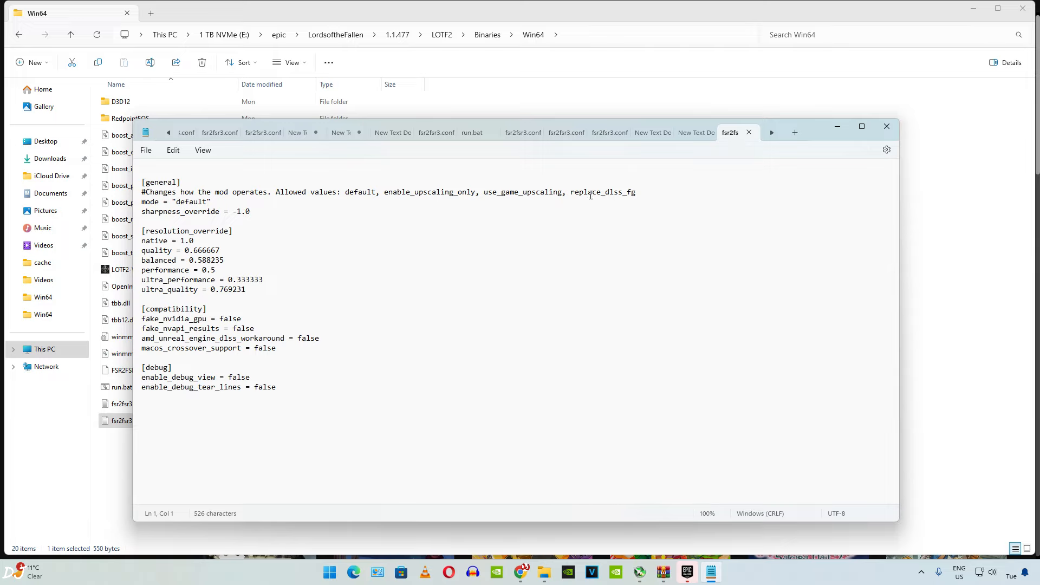
{"action": "left_click", "coordinate": [572, 192]}
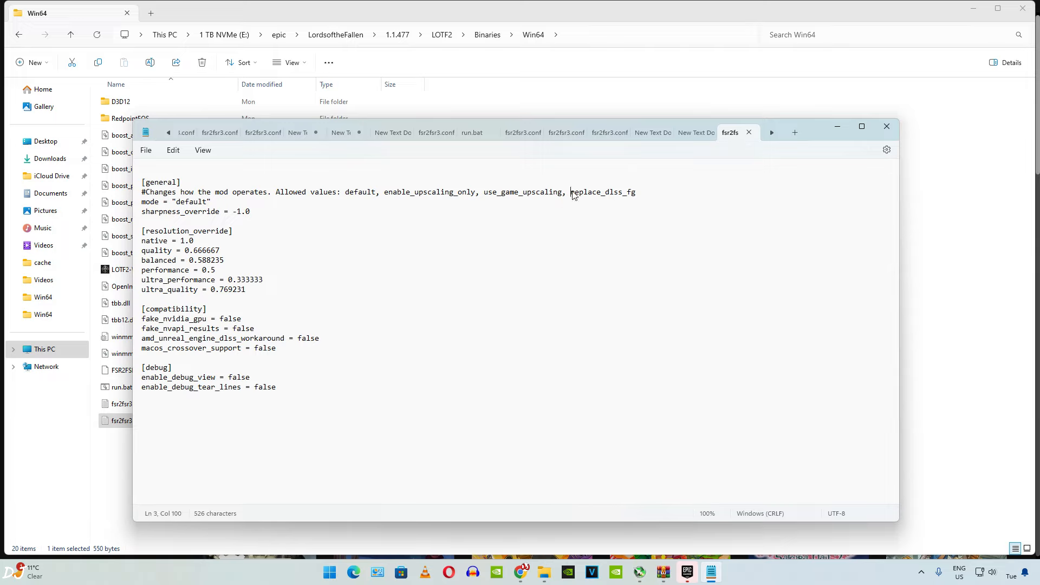
{"action": "double_click", "coordinate": [602, 192]}
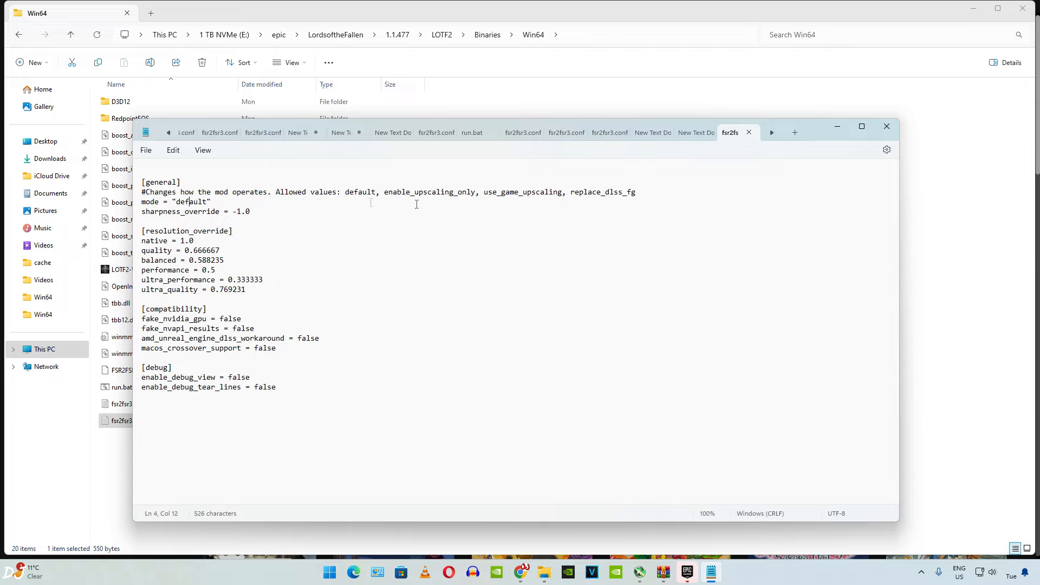
{"action": "double_click", "coordinate": [191, 202]}
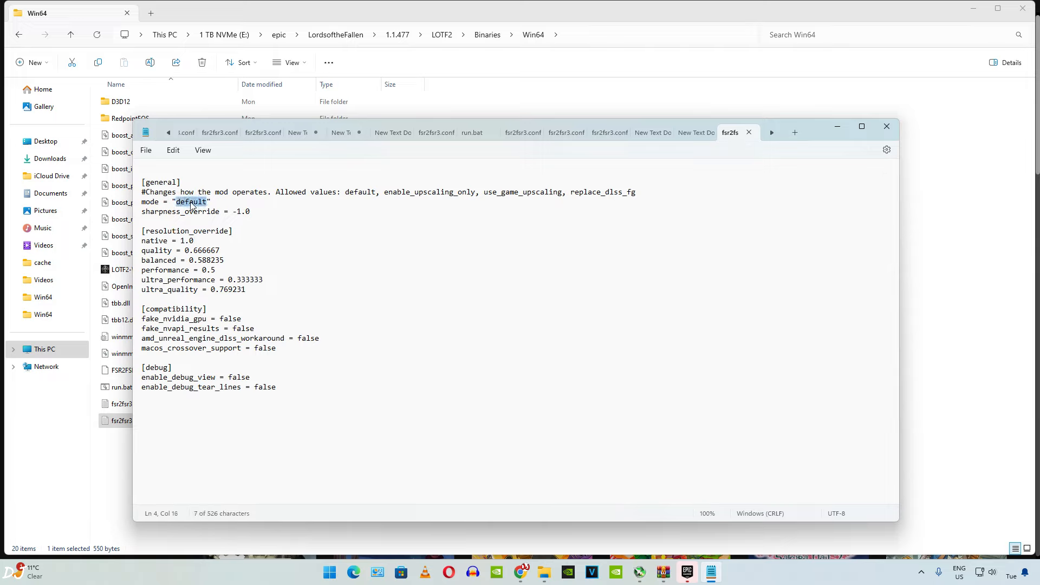
{"action": "left_click", "coordinate": [145, 150]}
{"action": "type", "text": "replace_dlss_fg"}
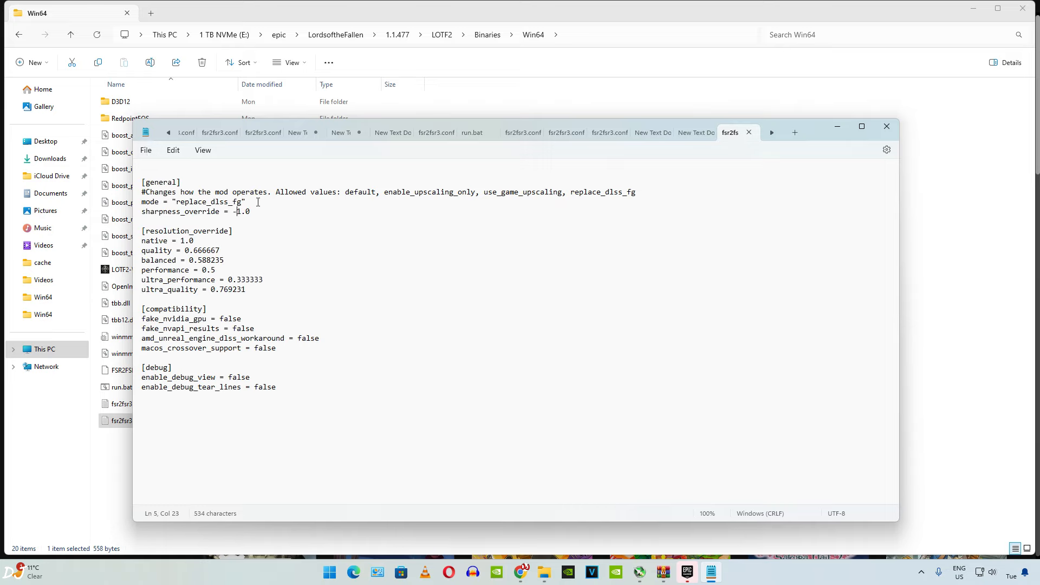
{"action": "mouse_move", "coordinate": [272, 202]}
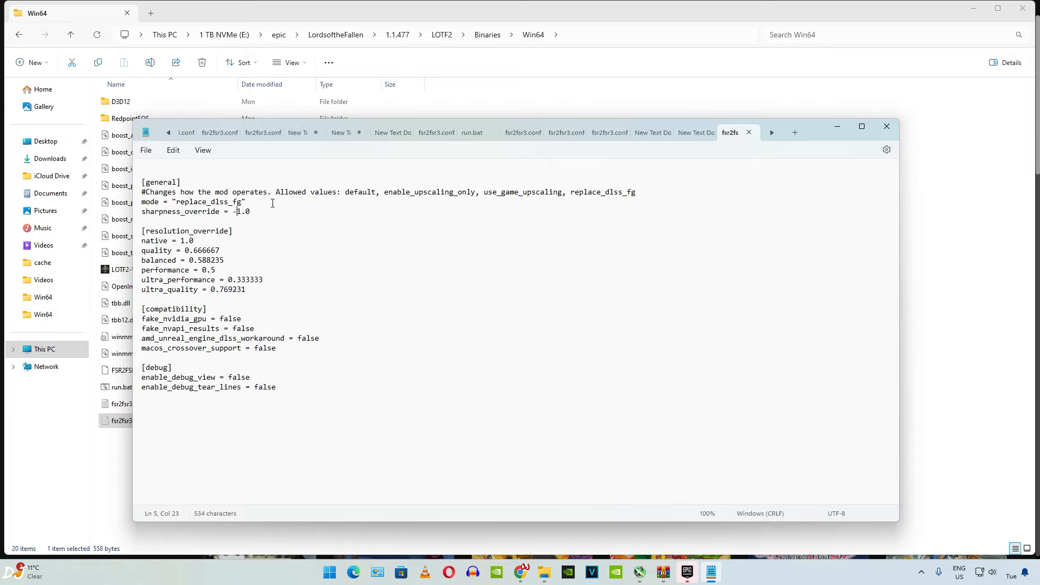
{"action": "mouse_move", "coordinate": [892, 130]}
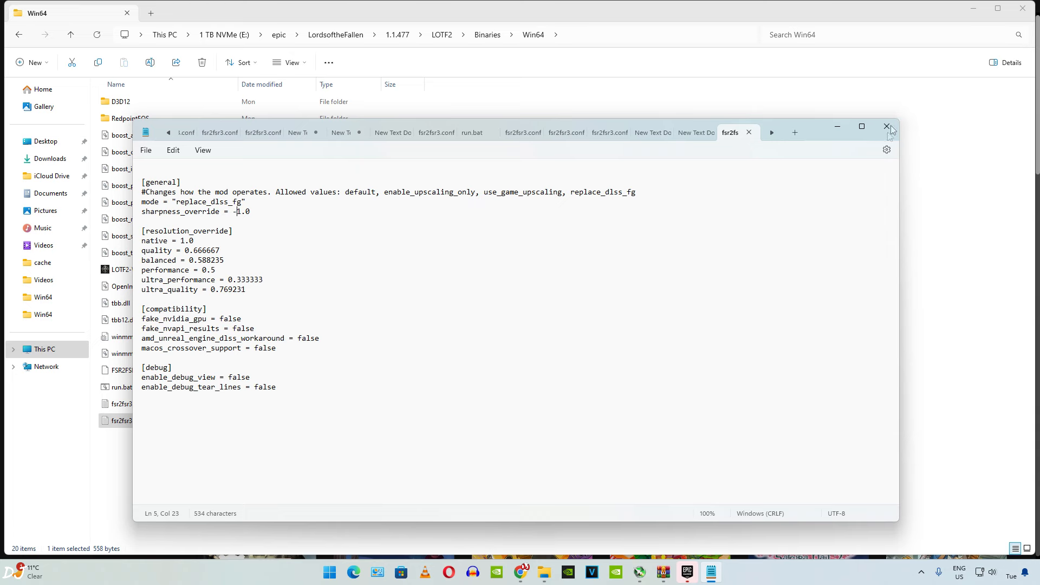
{"action": "left_click", "coordinate": [886, 127]}
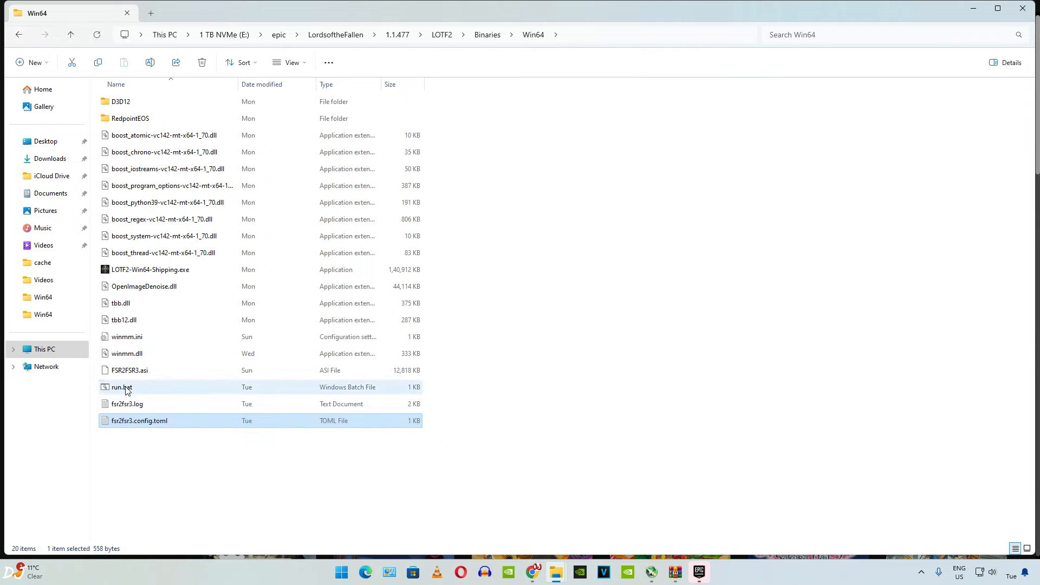
Start Lords of the Fallen by running run.bat from the Win64 folder
{"action": "double_click", "coordinate": [121, 387]}
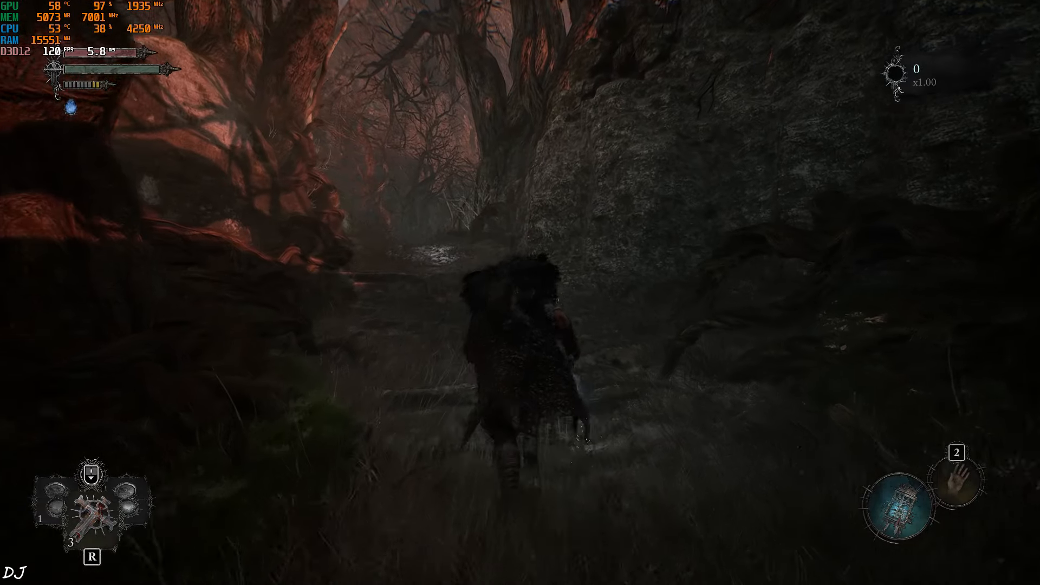
Run forward into the ruined village path while the overlay shows about 110–120 FPS
{"action": "key", "text": "w"}
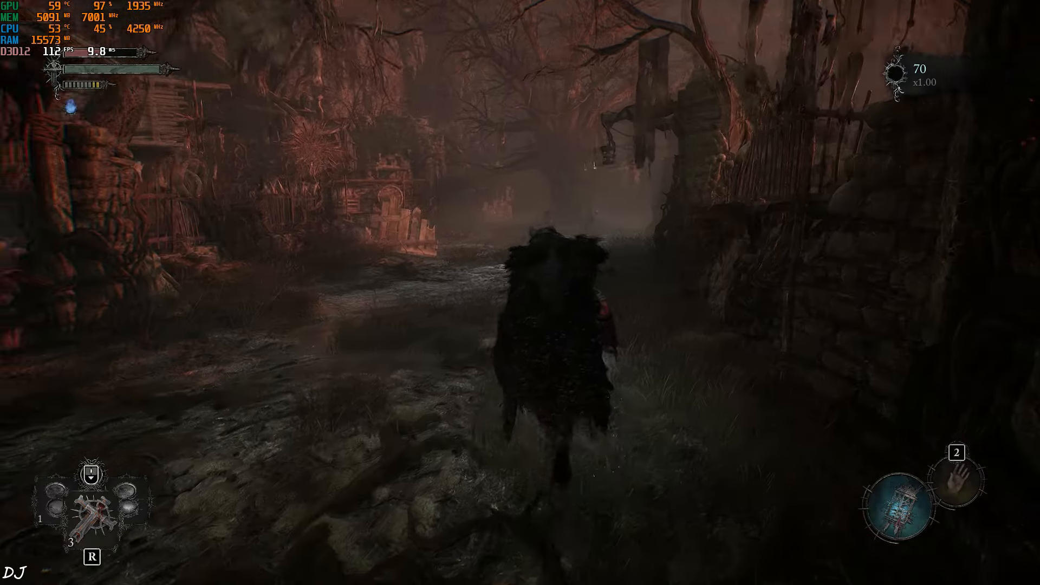
{"action": "key", "text": "w"}
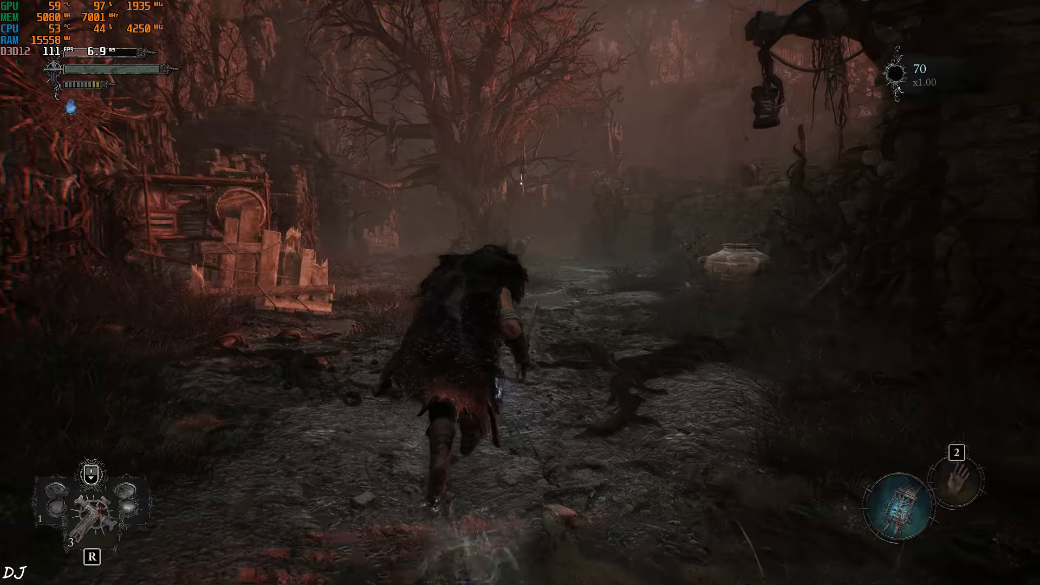